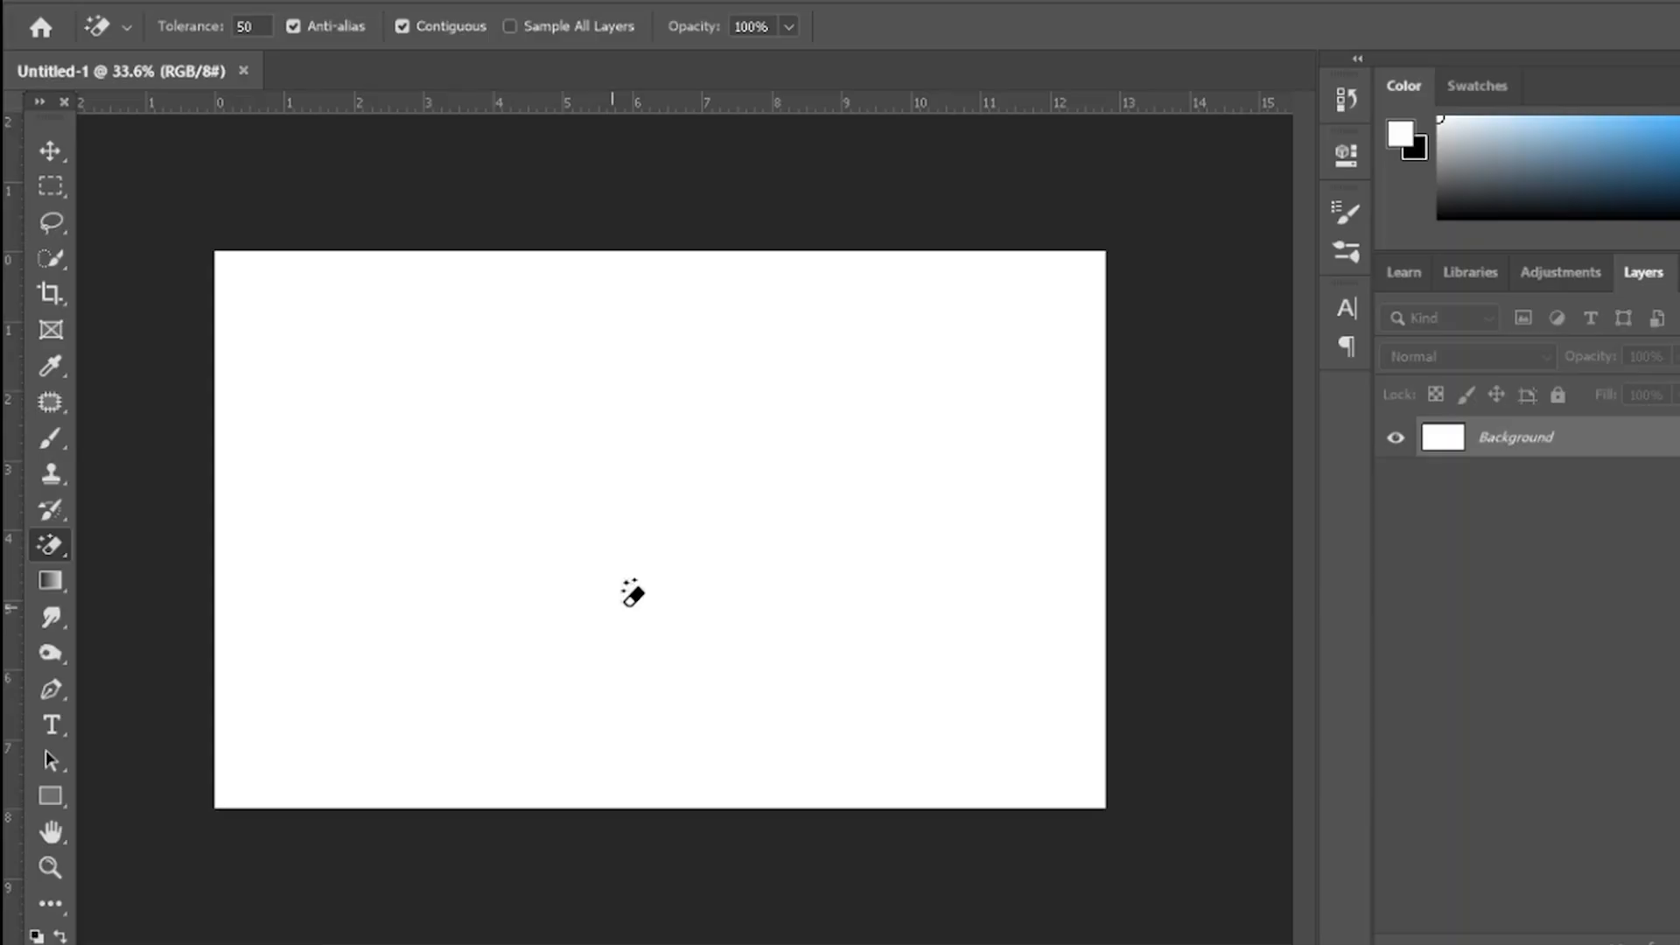
mouse_move(707, 461)
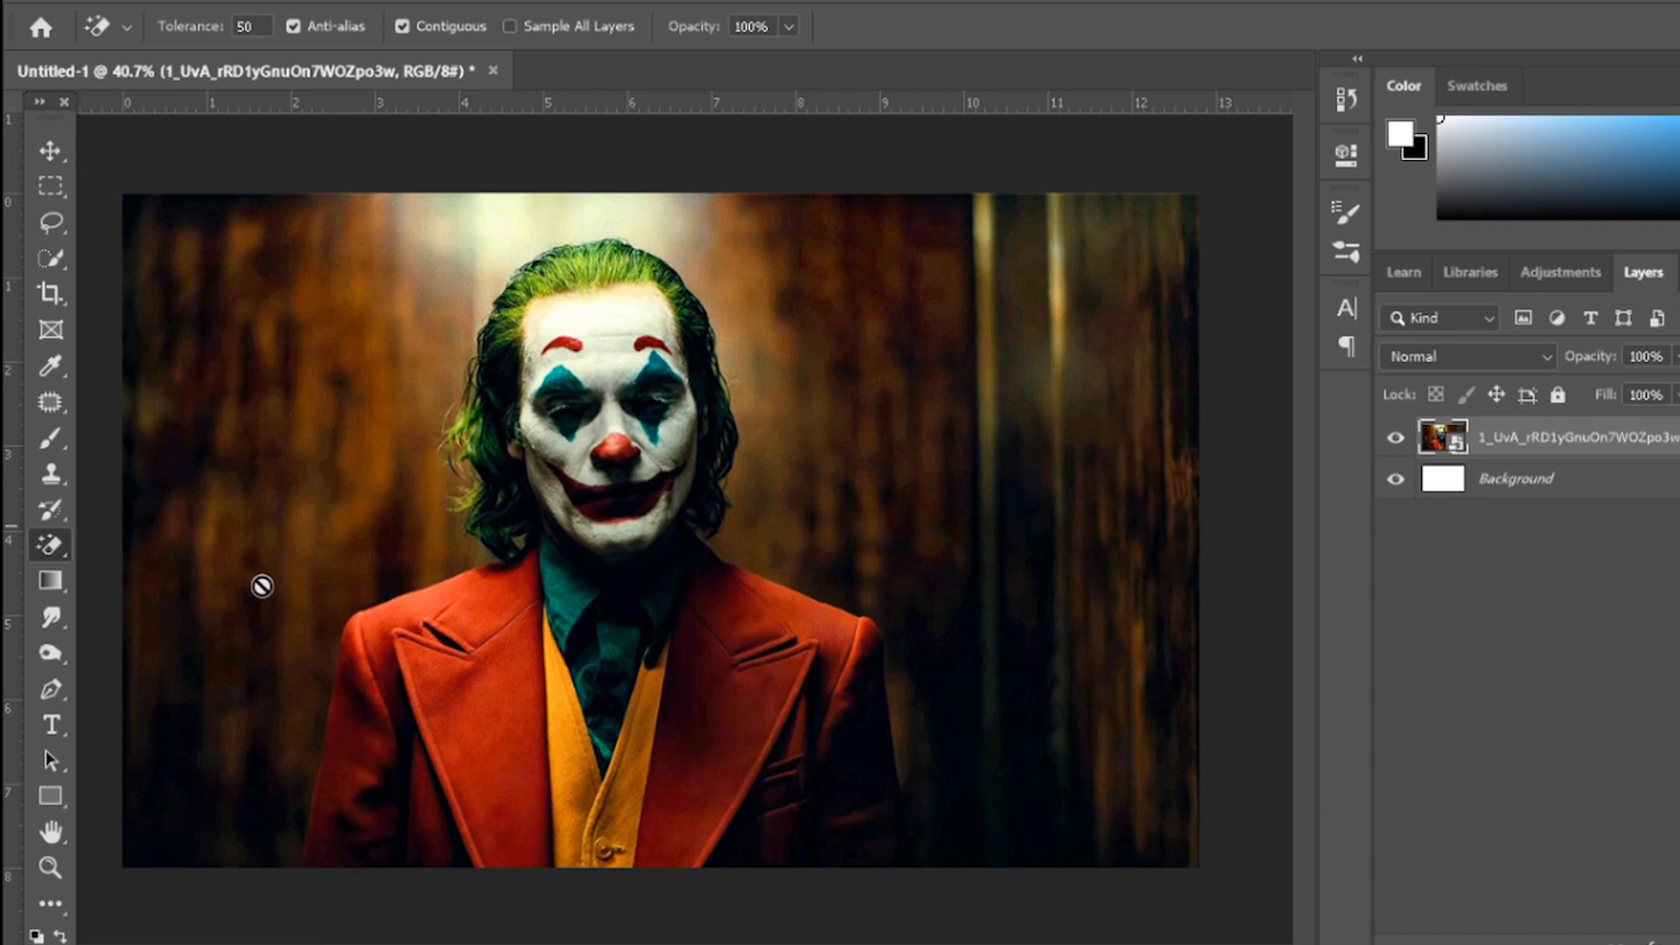
mouse_move(586, 562)
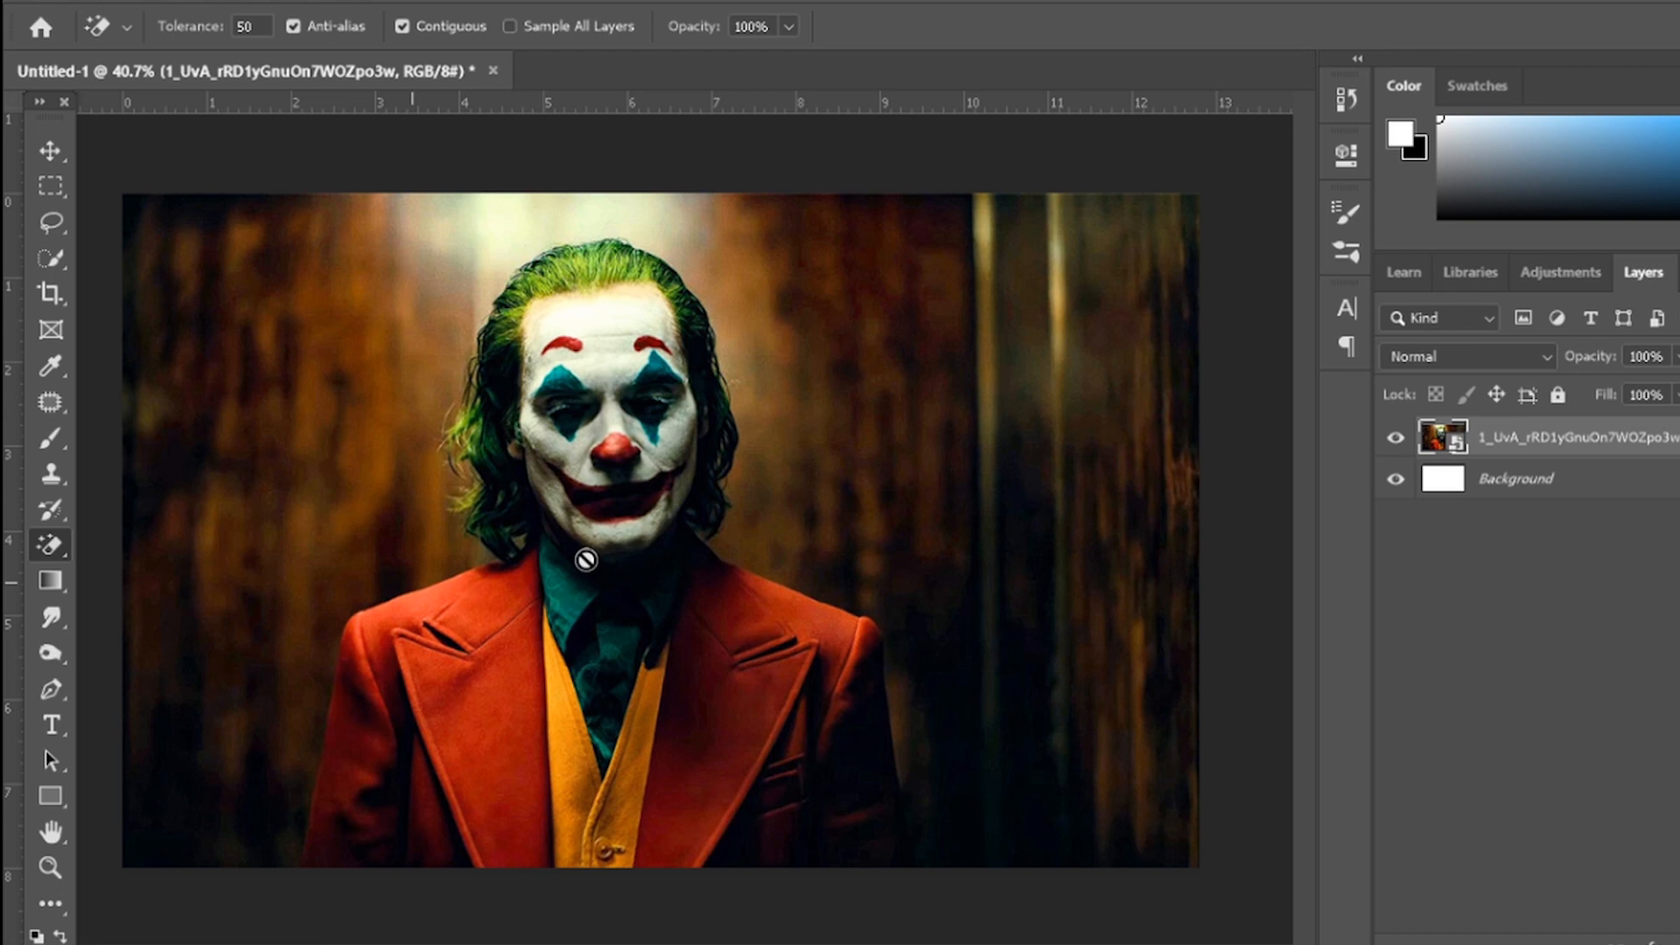
left_click(51, 544)
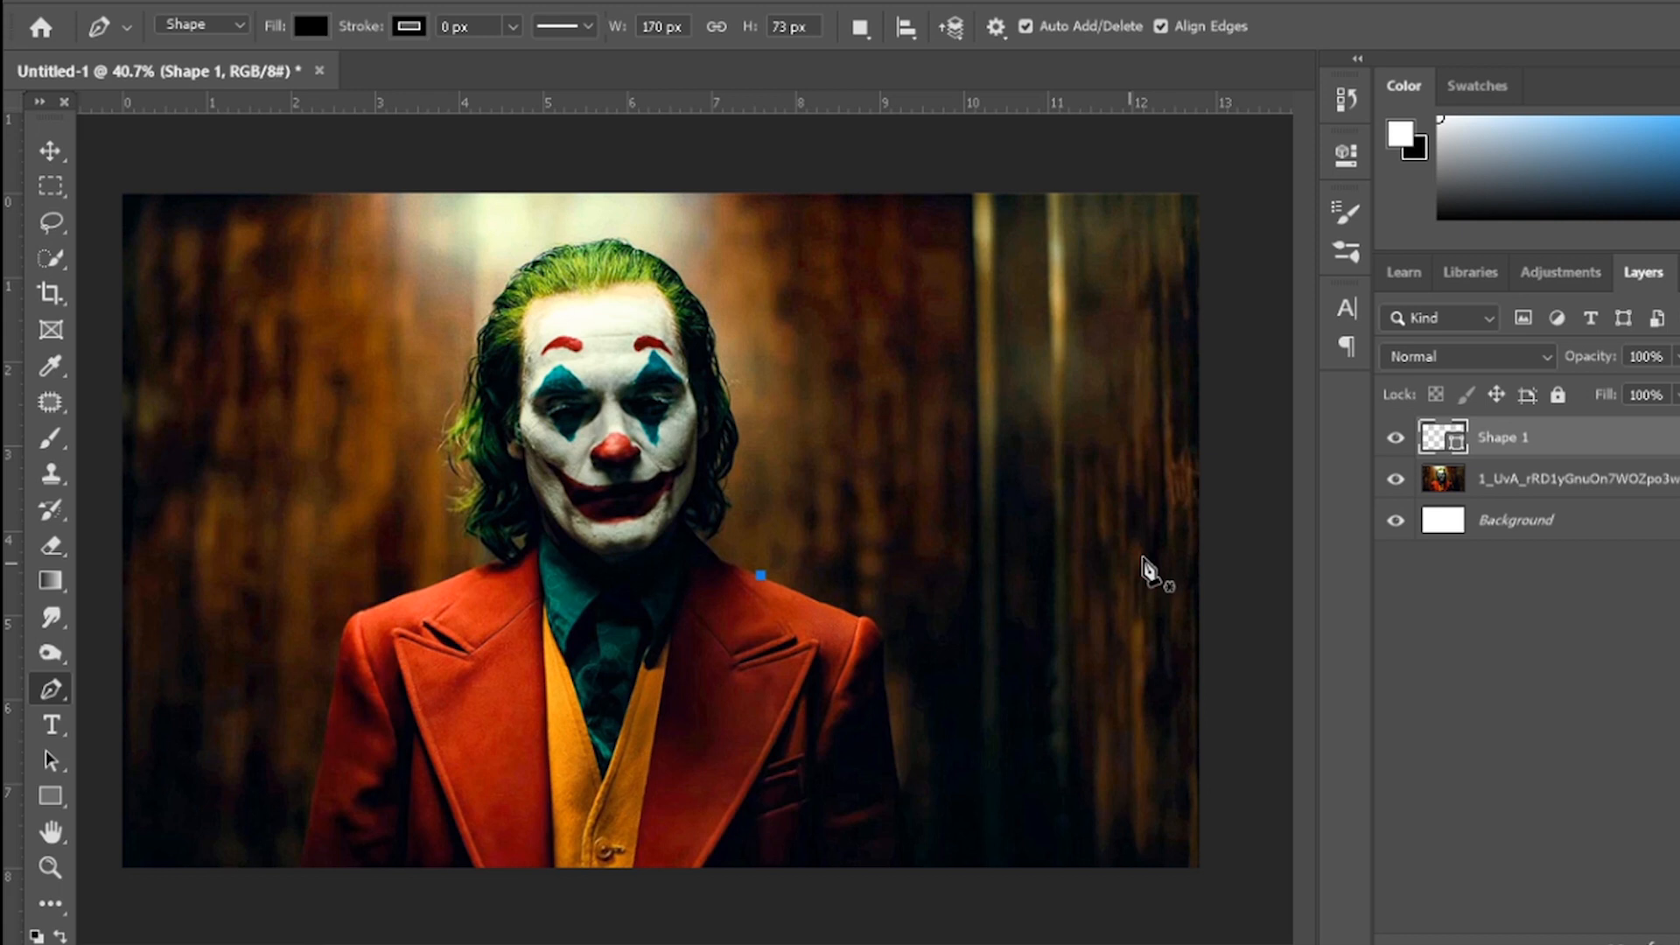
left_click(51, 544)
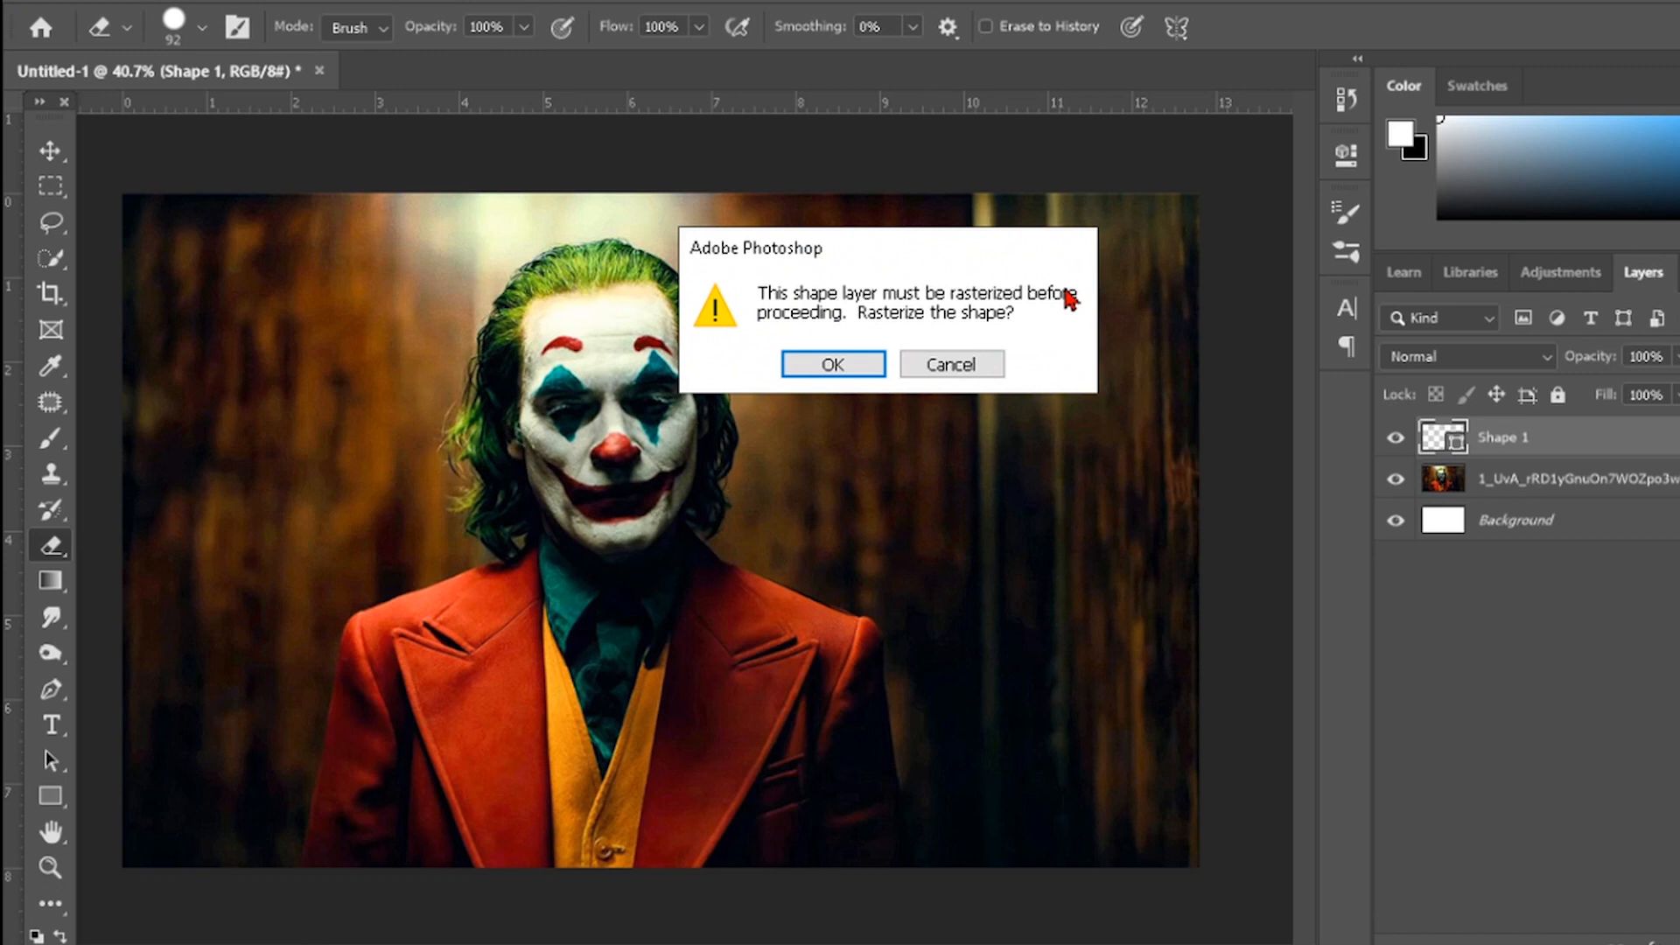
left_click(831, 364)
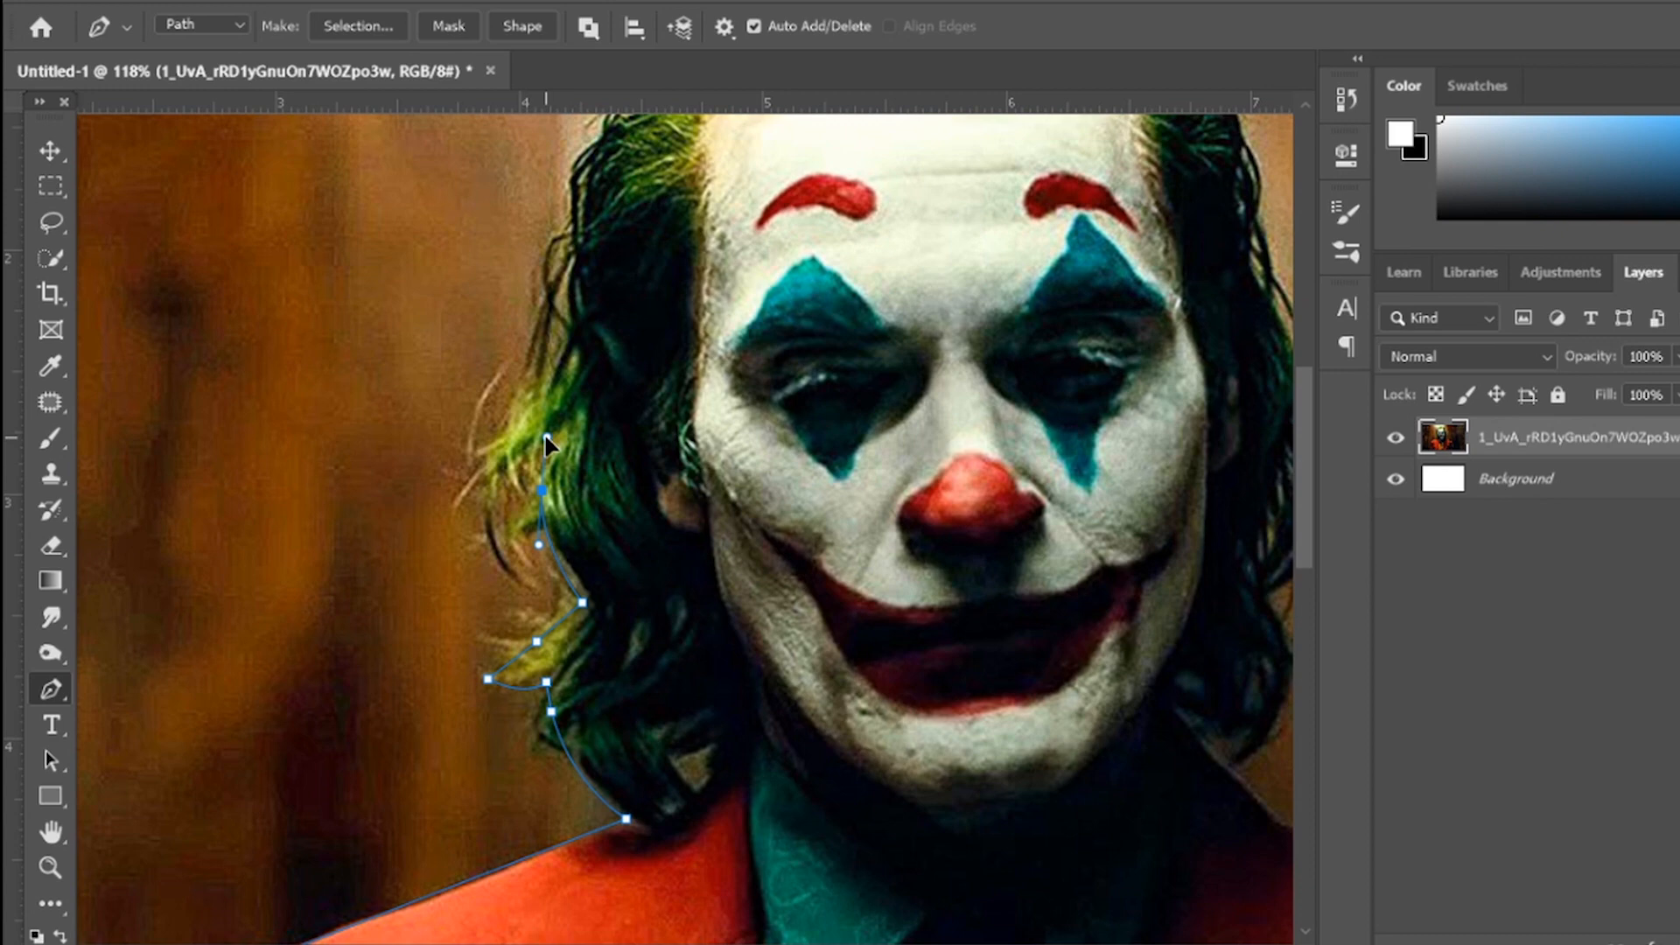
Zoom in on the Joker's hair and shoulders to prepare for tracing
scroll("up", 3)
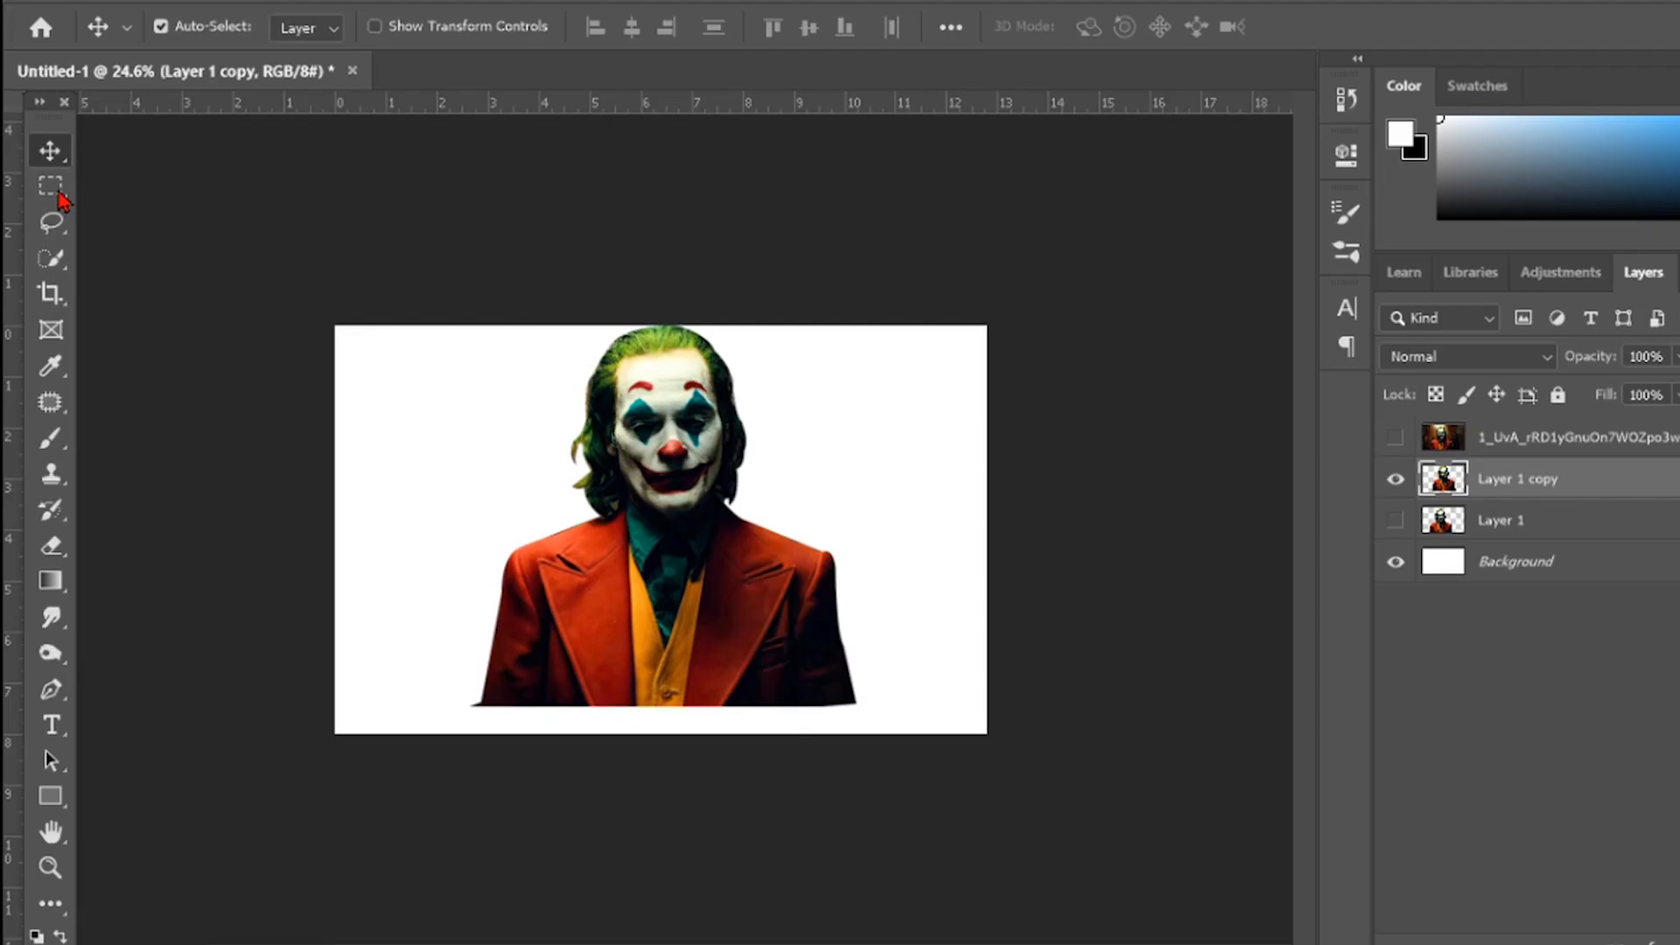
Duplicate the Joker cutout layer from its context menu and begin Free Transform (Ctrl+T)
right_click(659, 525)
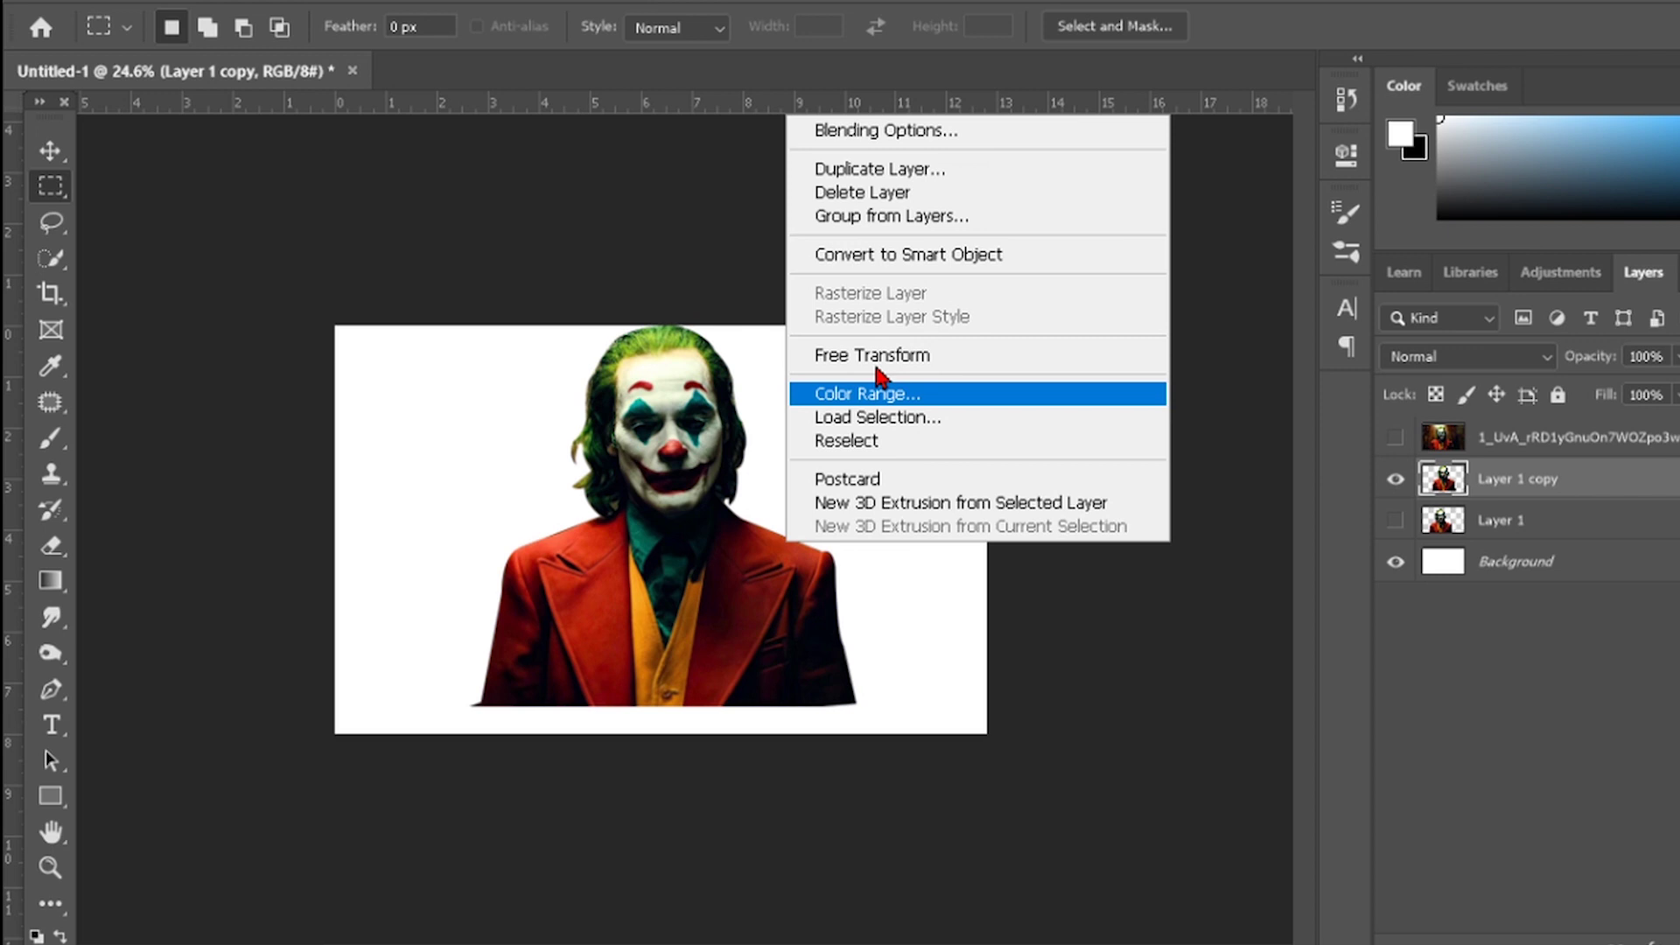
left_click(871, 354)
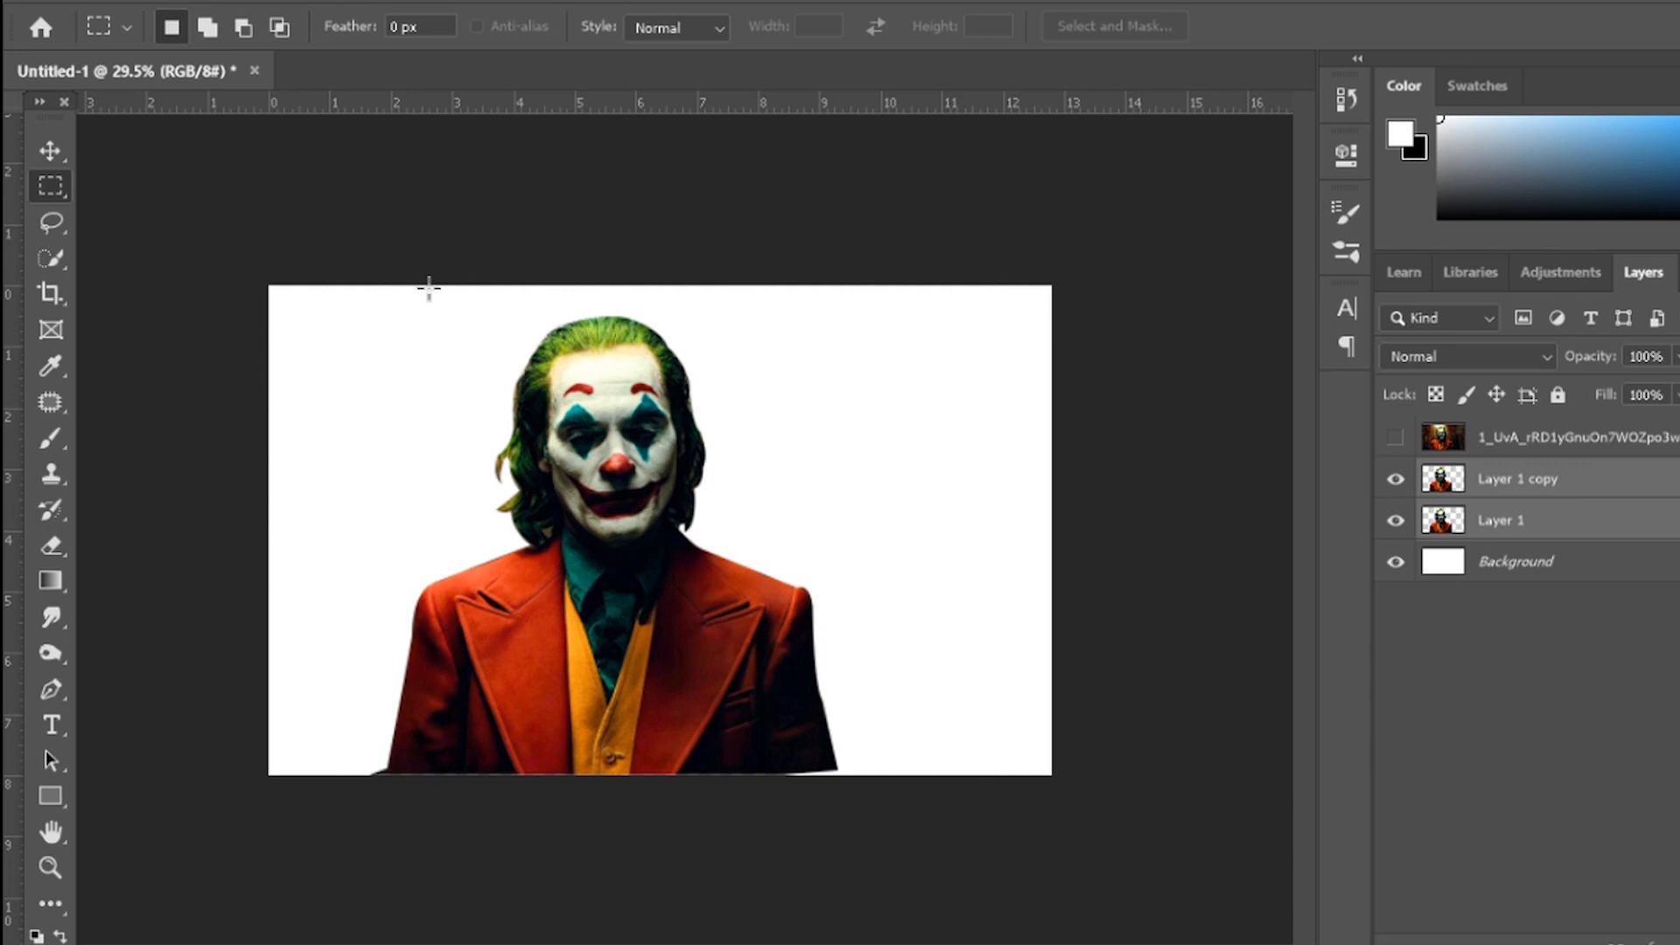
key("ctrl+t")
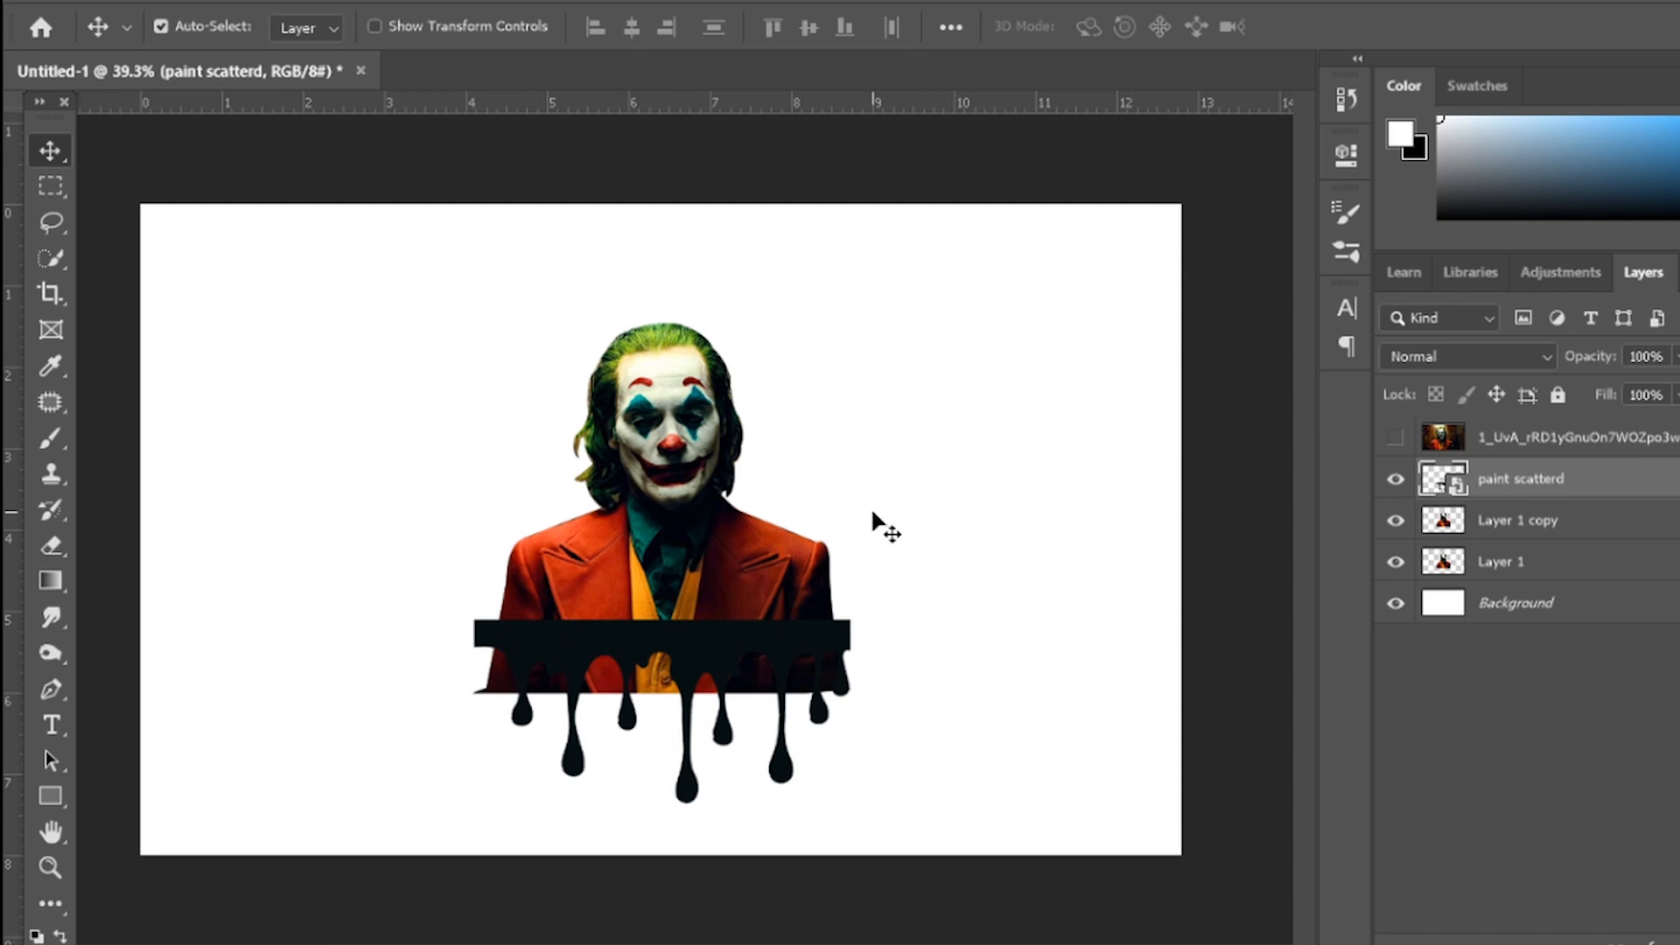
mouse_move(684, 659)
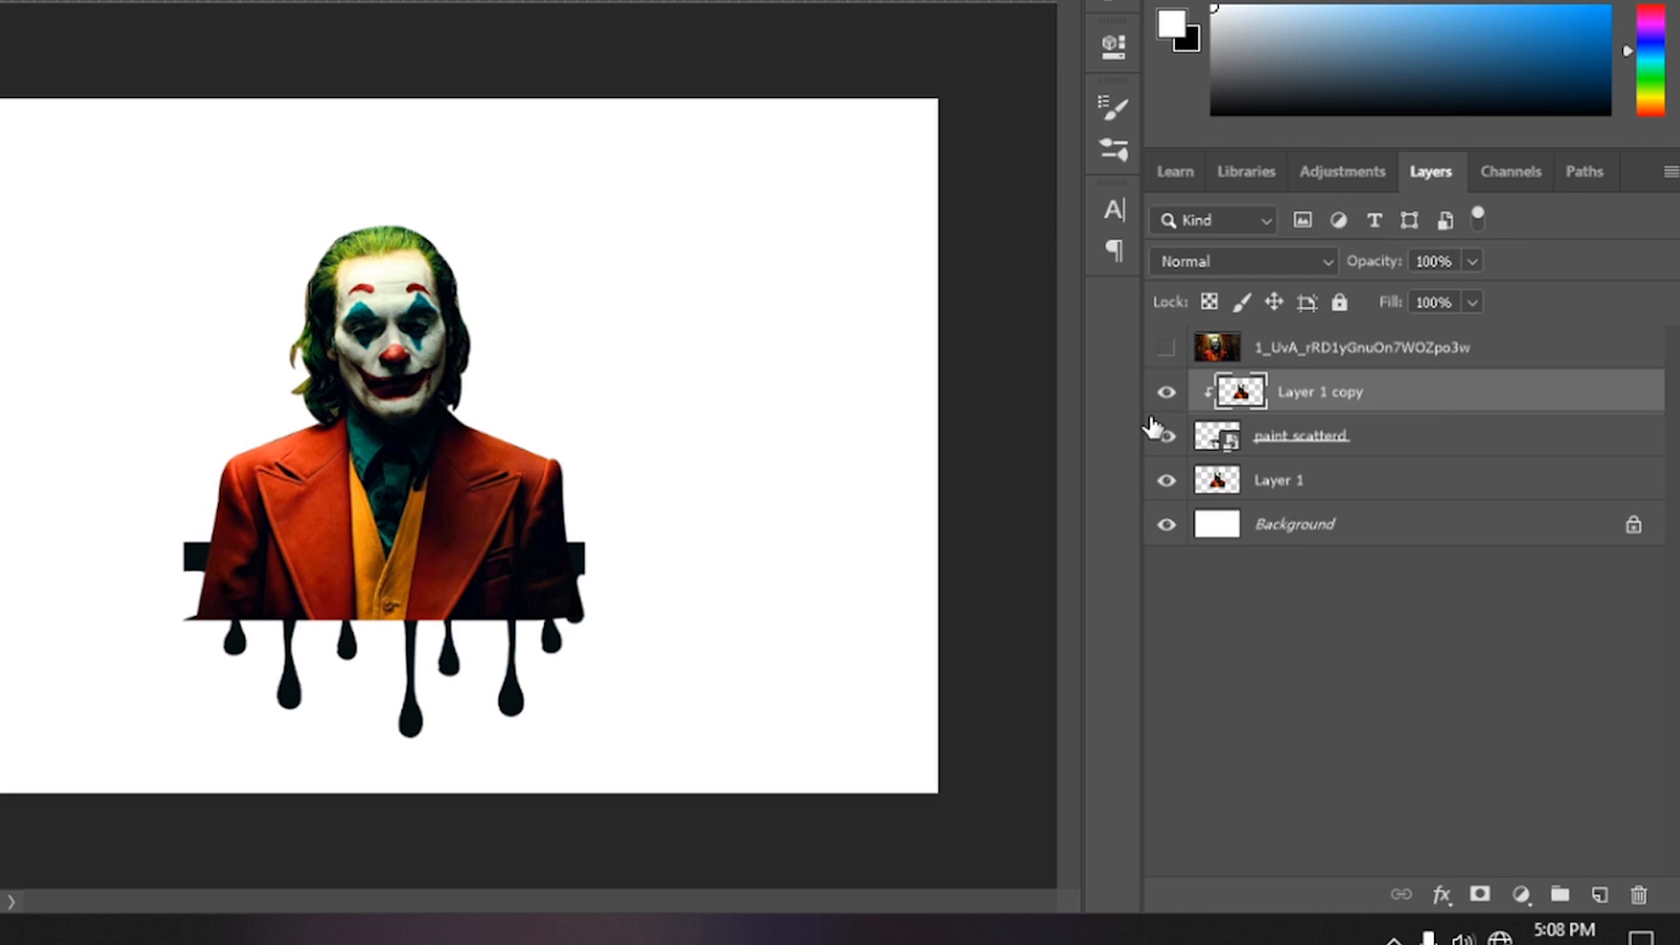
Place Layer 1 copy above the paint scatterd layer
left_click(1166, 480)
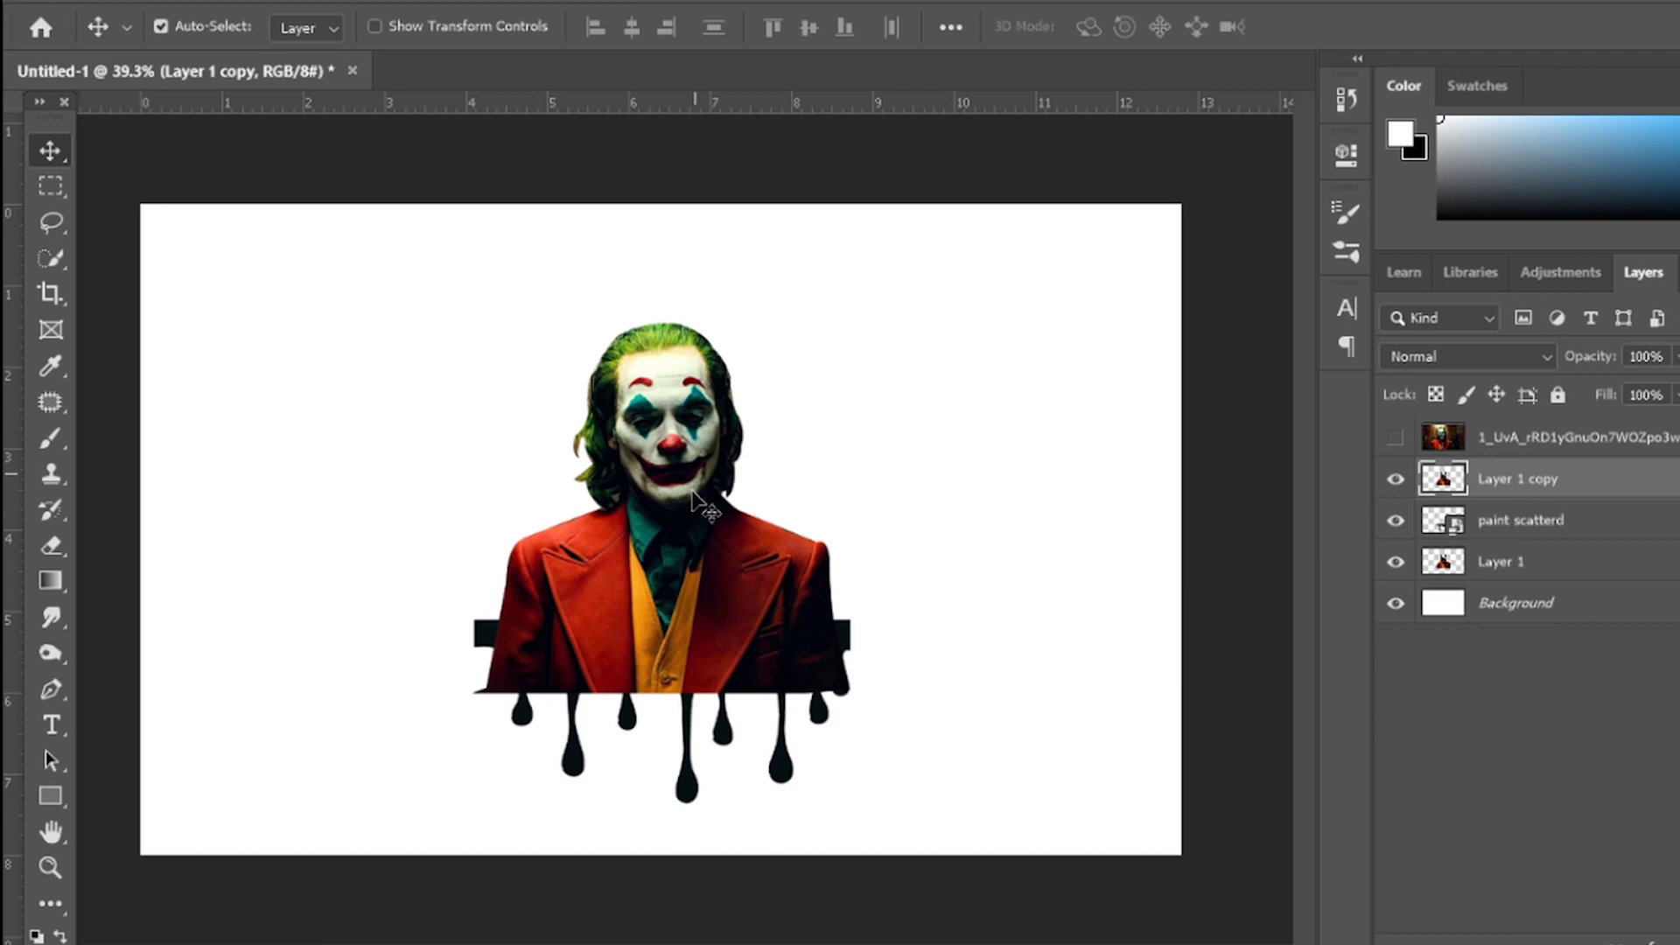
Hide Layer 1 and smudge the jacket's bottom edge downward at 50% strength
left_click(1394, 520)
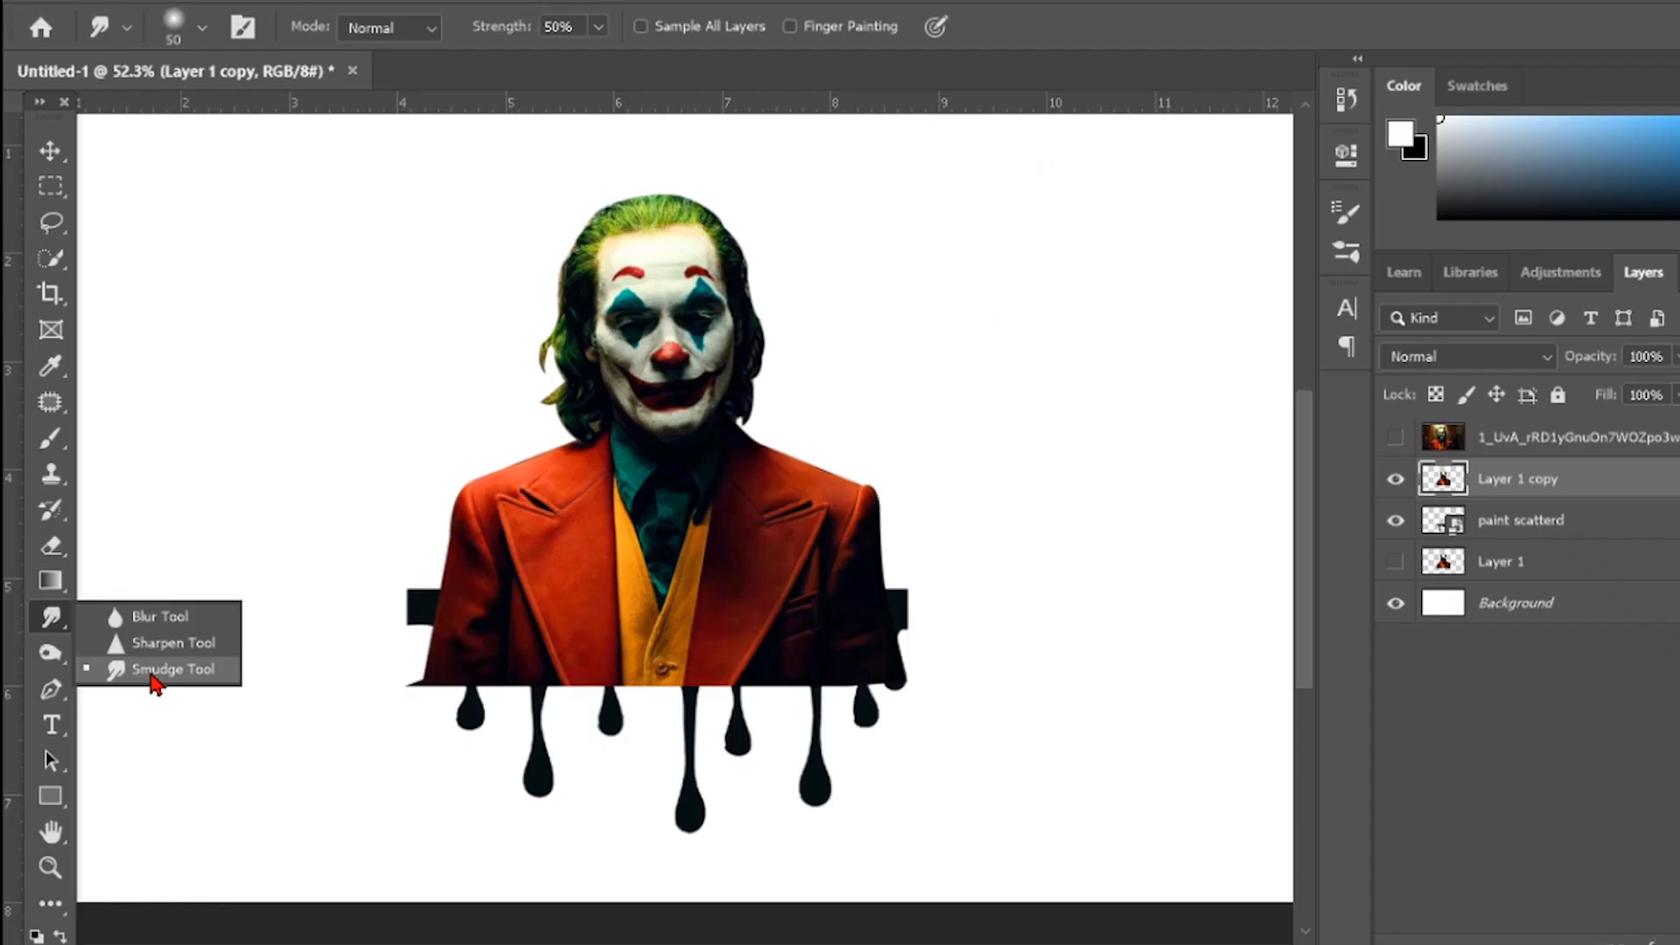
left_click(171, 669)
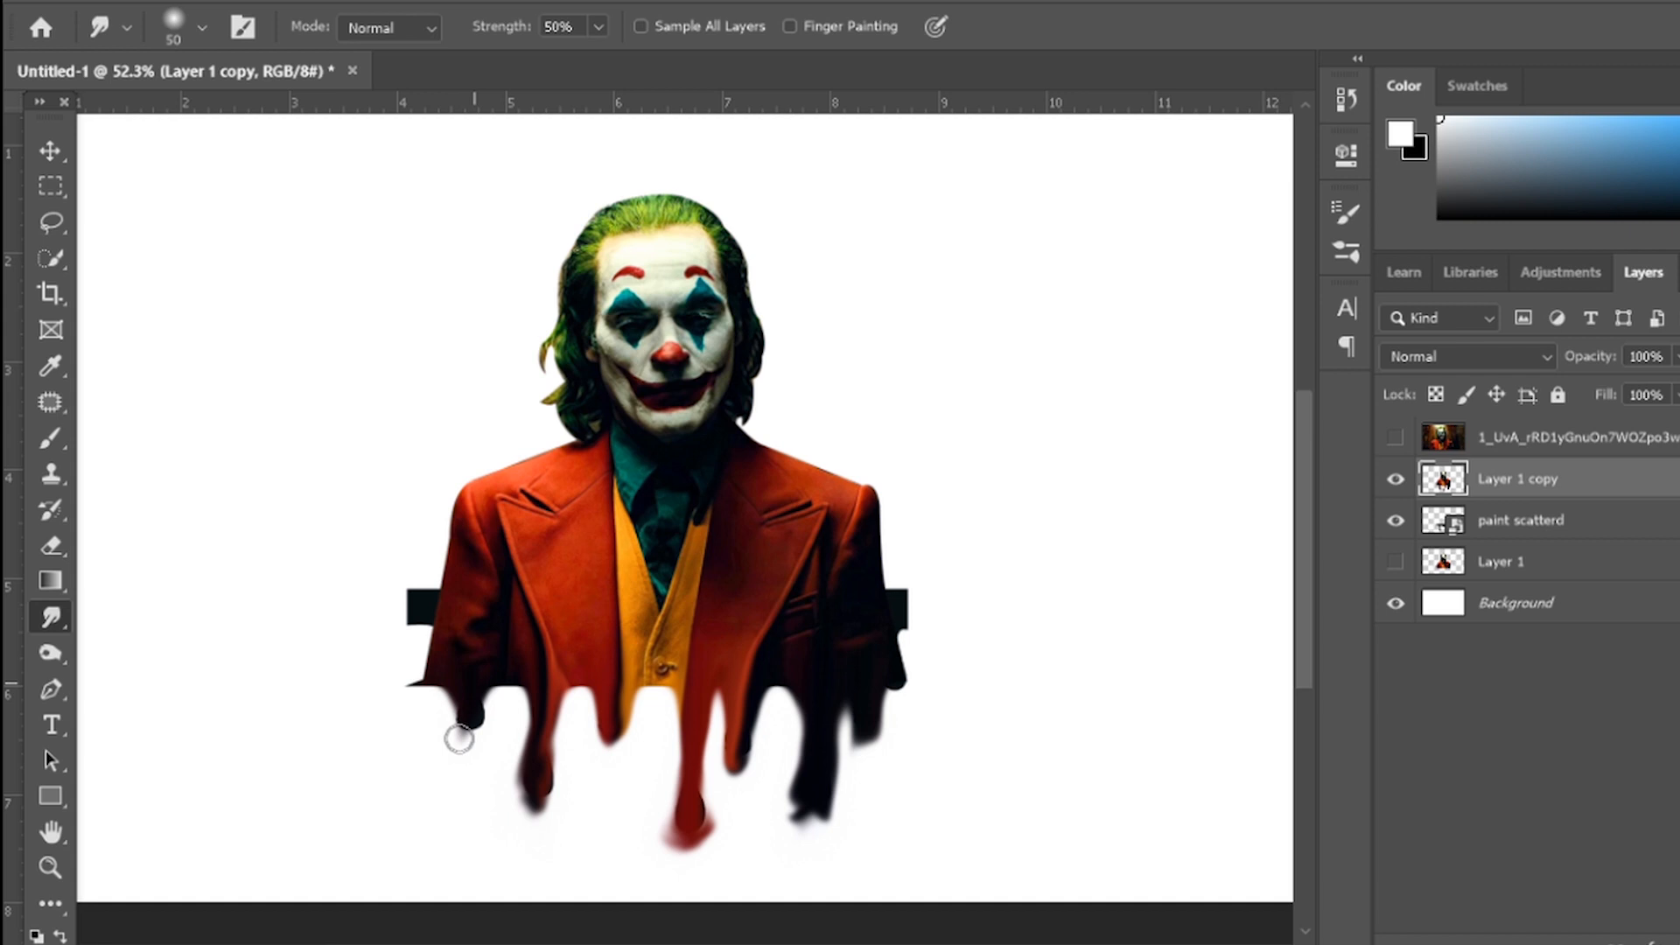
right_click(1518, 477)
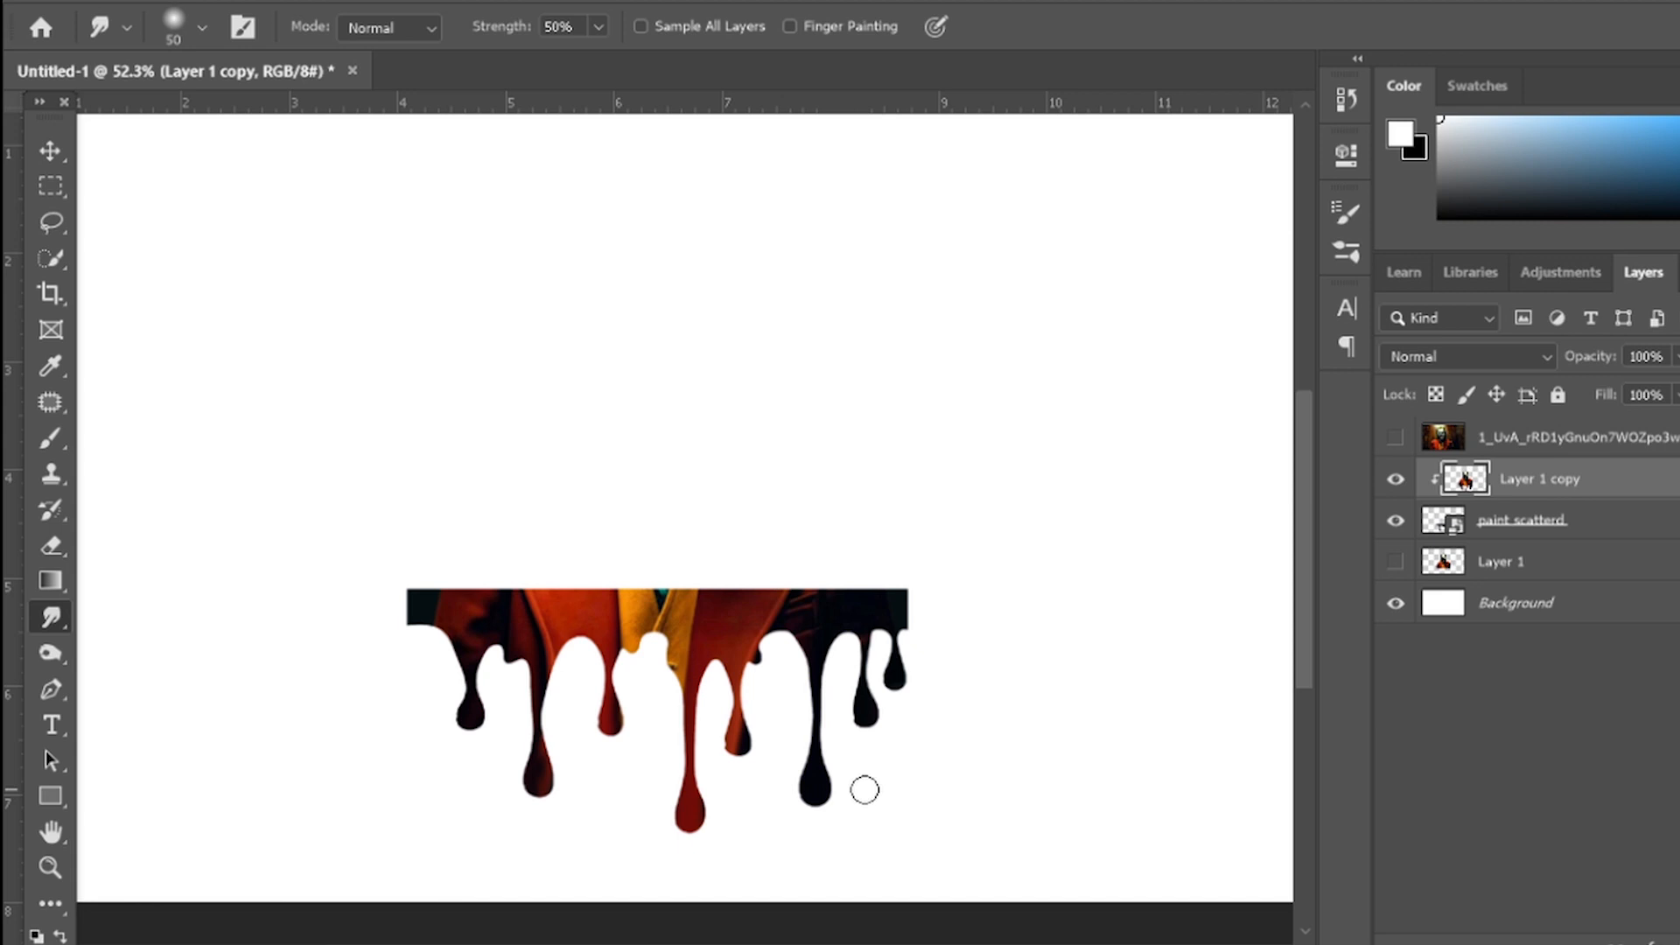
Make Layer 1, the original Joker cutout, the active layer
left_click(1395, 562)
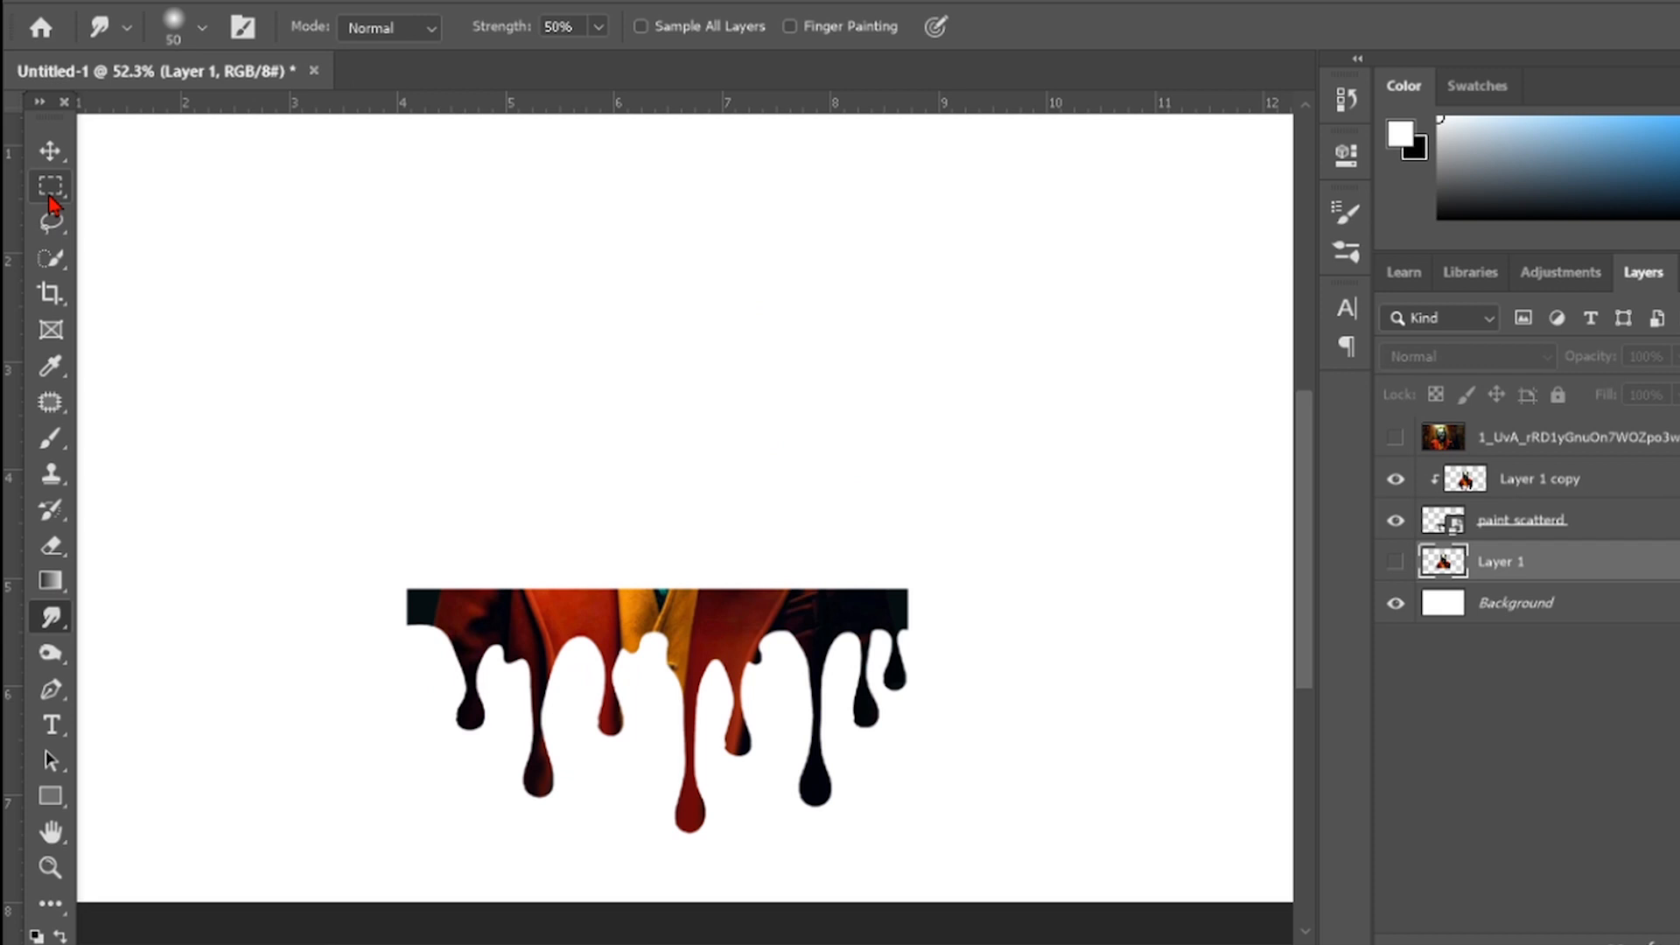
Choose the Rectangular Marquee tool and show the original Joker cutout layer again
left_click(49, 183)
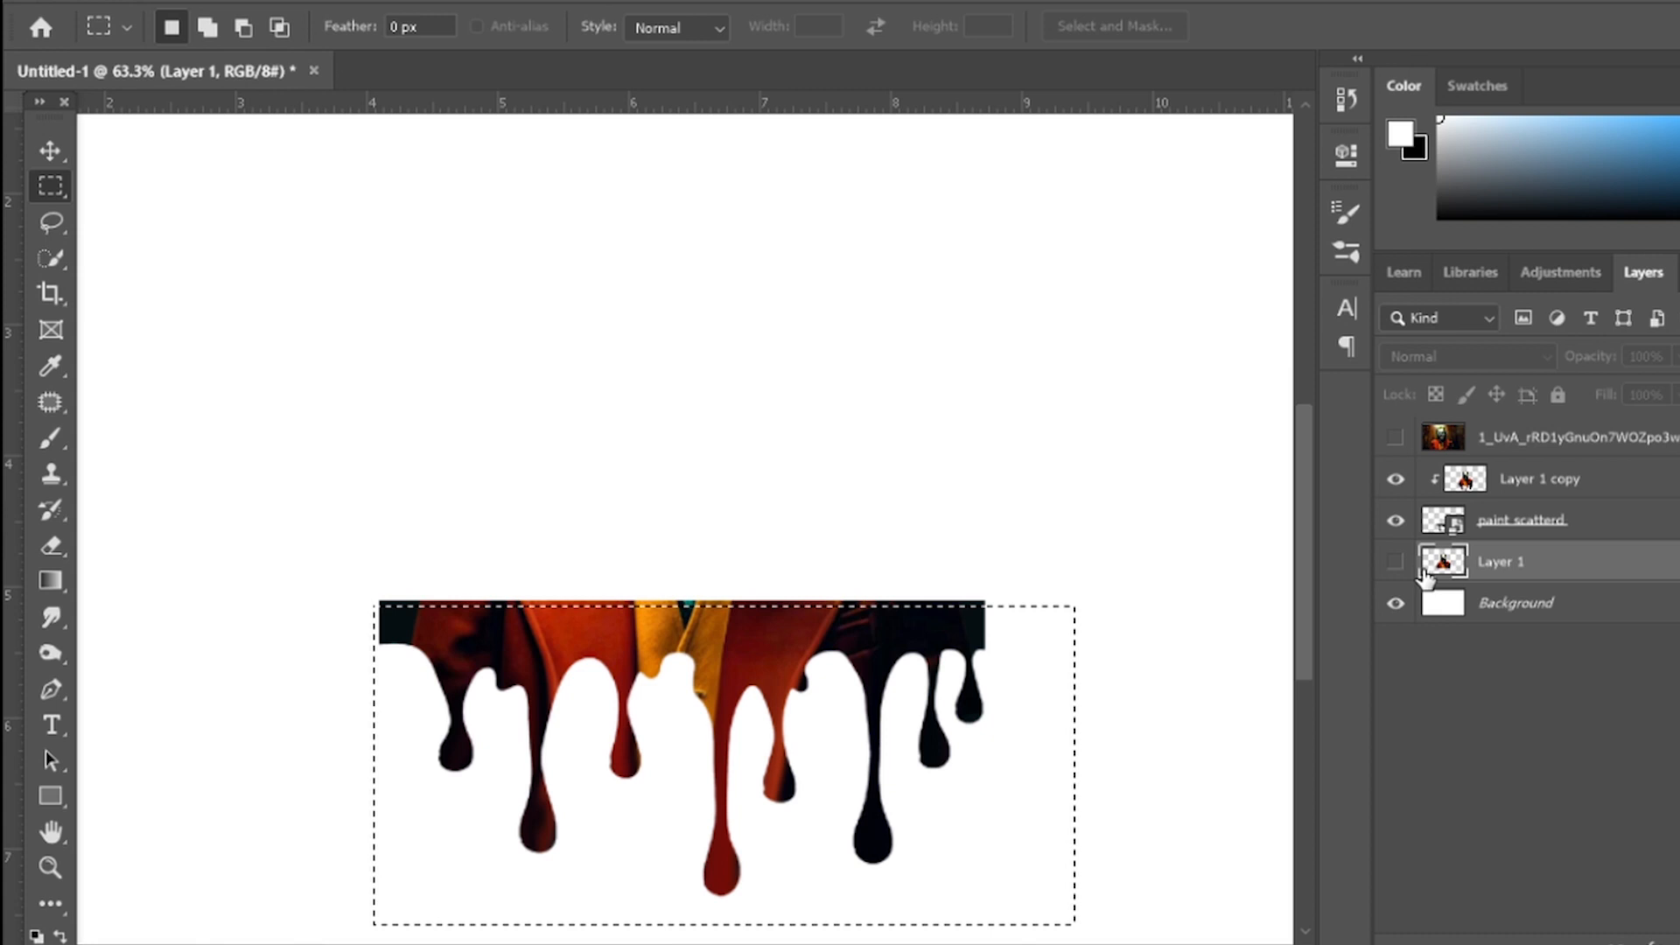
left_click(1395, 560)
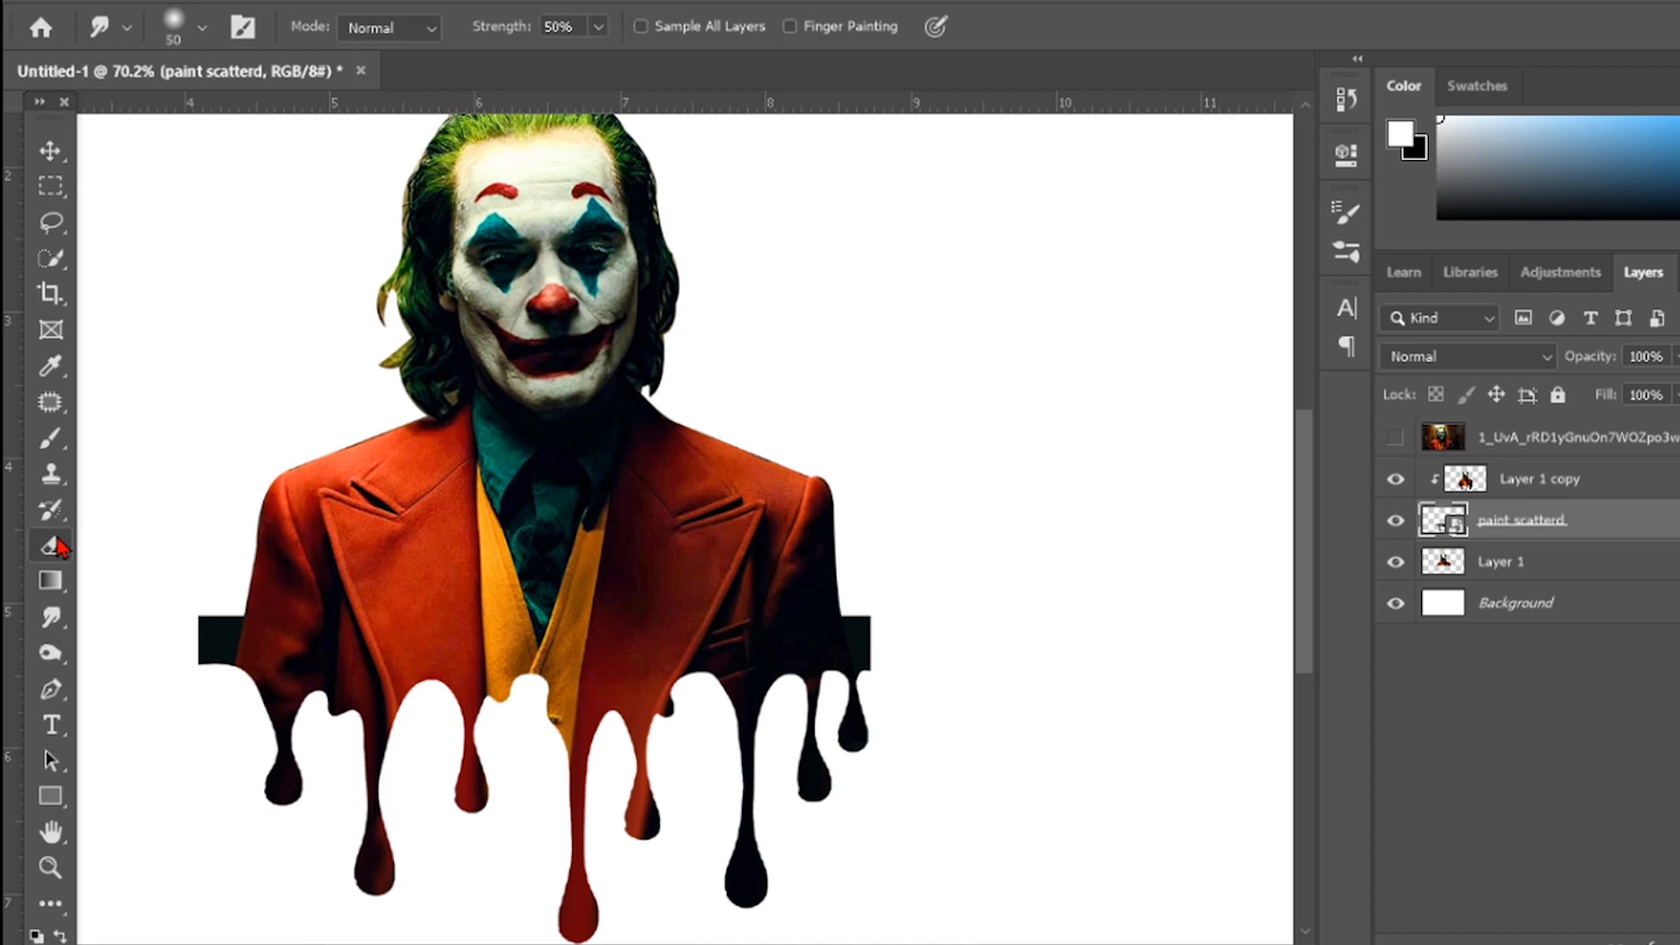
Switch to the Smudge tool at 50% strength to blend the black drips
left_click(51, 546)
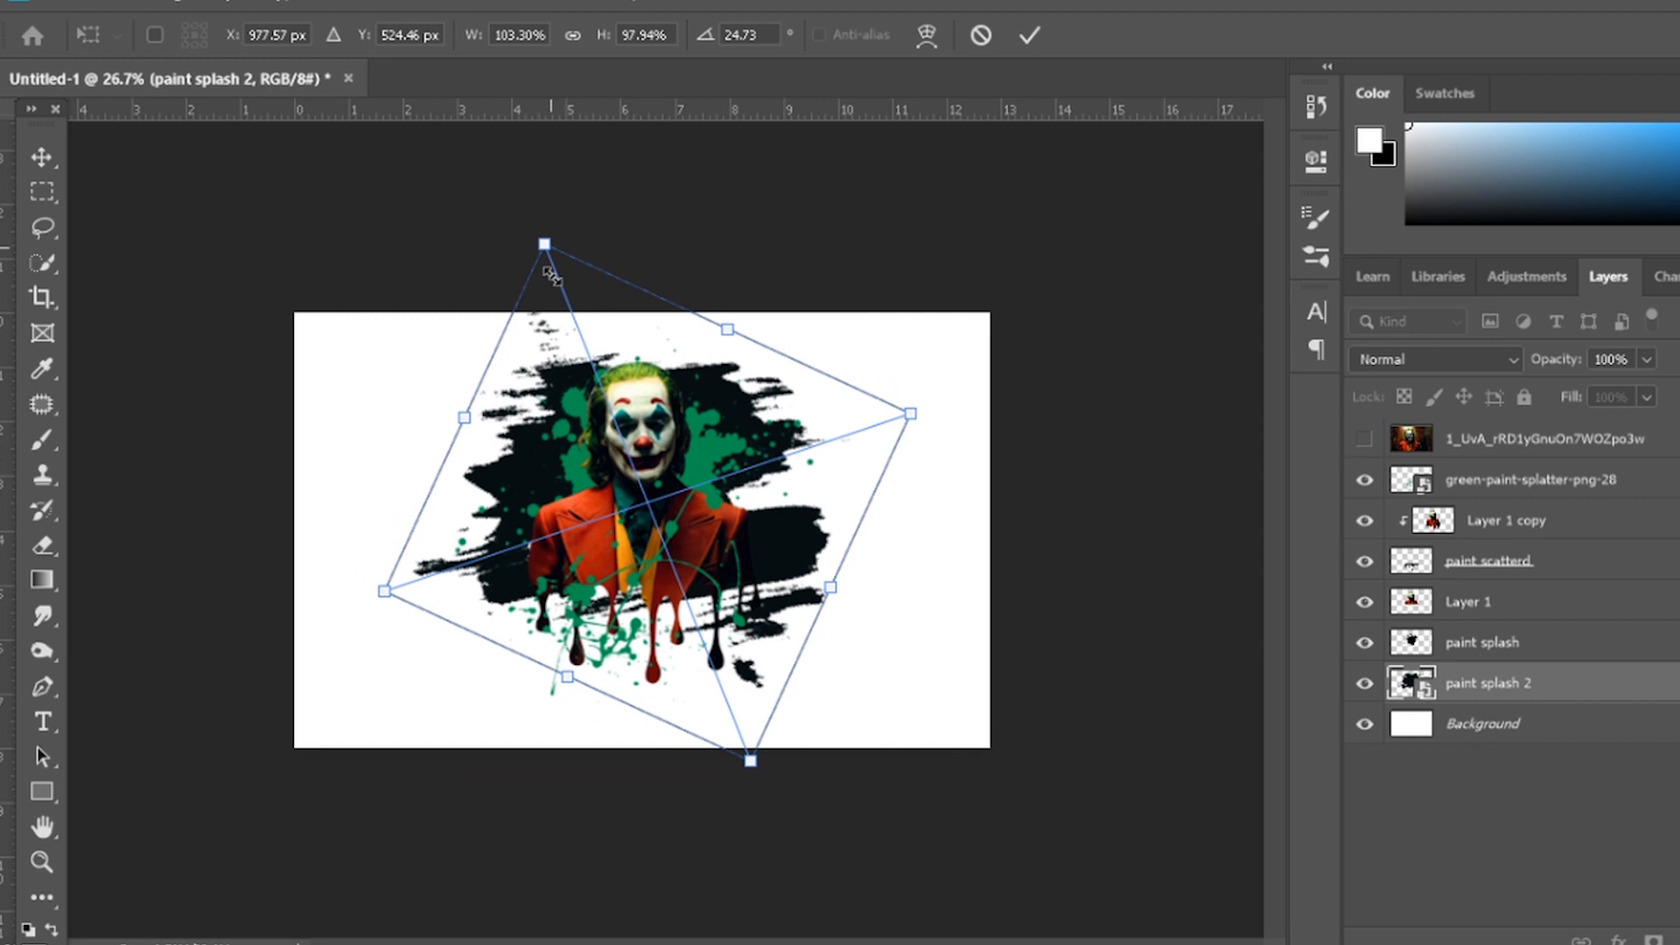
Tilt the second black paint splash with a rotation transform
left_click(1026, 34)
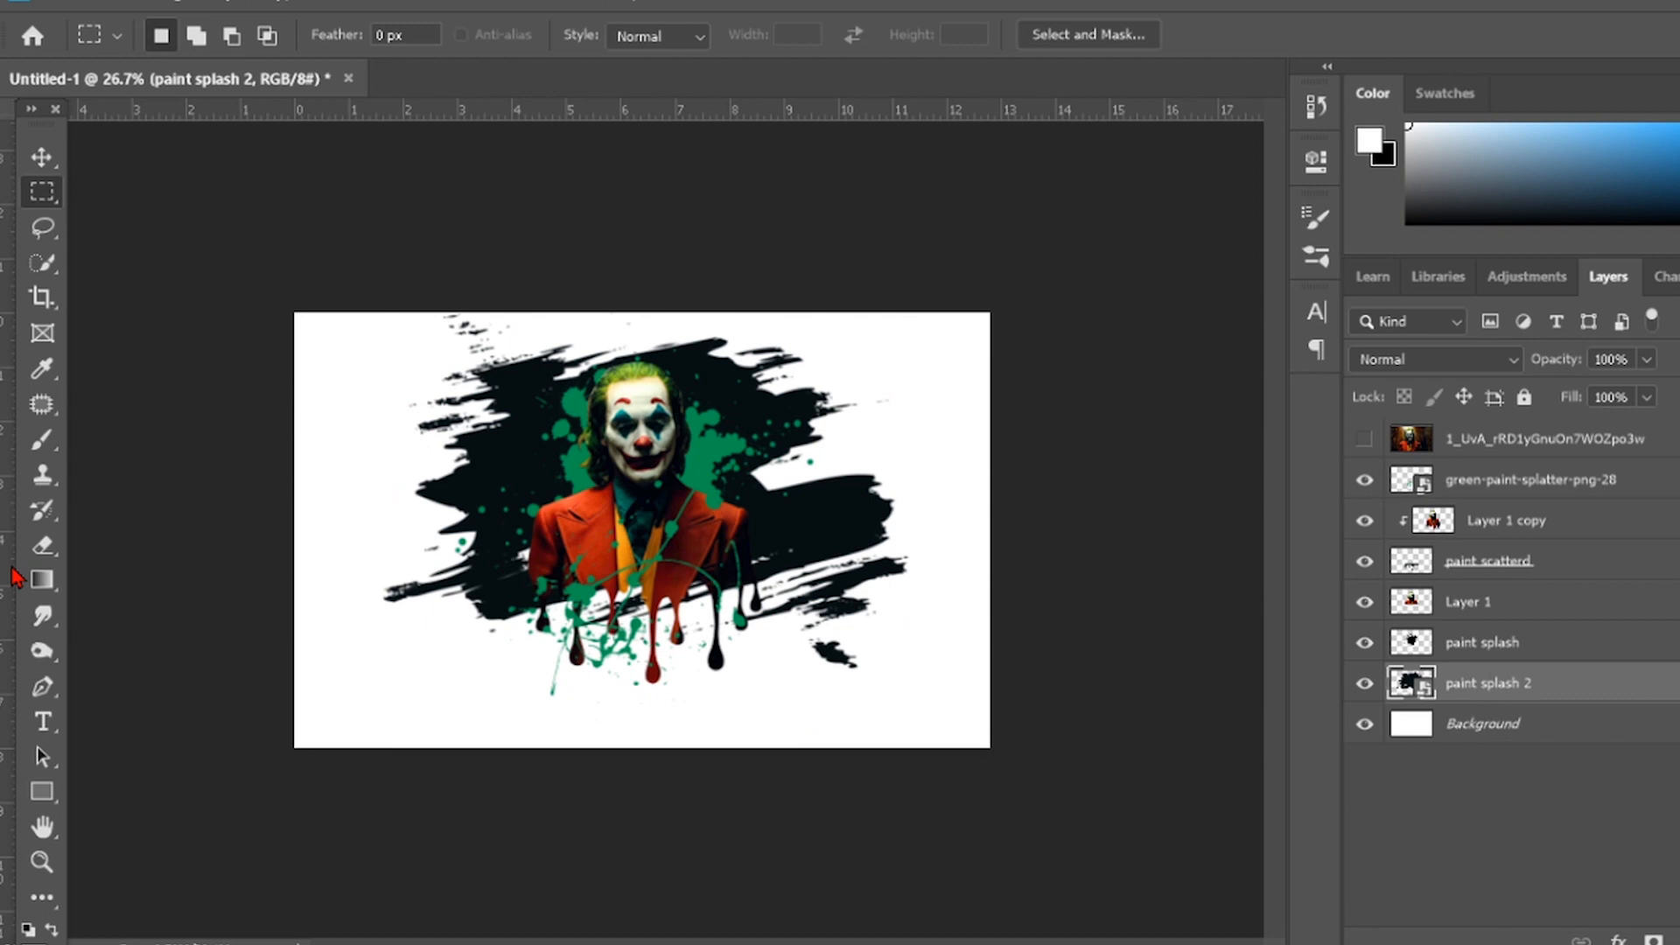
Pick a toolbar tool while working on the first black splash layer
left_click(42, 545)
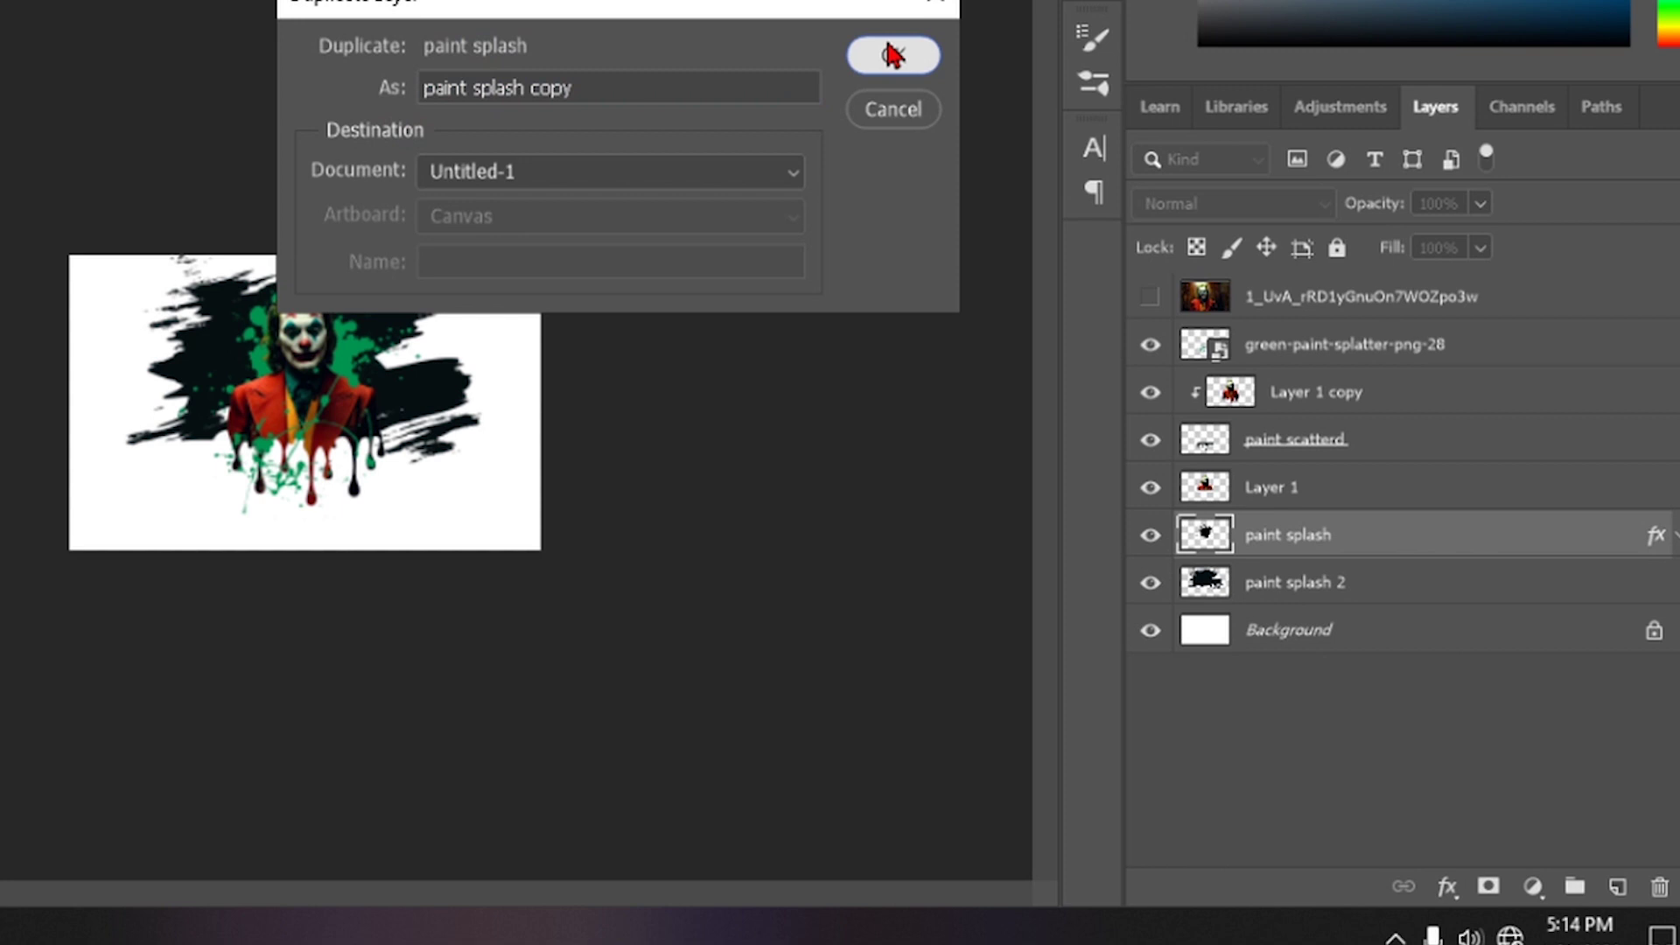
Confirm the Joker photo duplicate and start resizing the copy
left_click(892, 55)
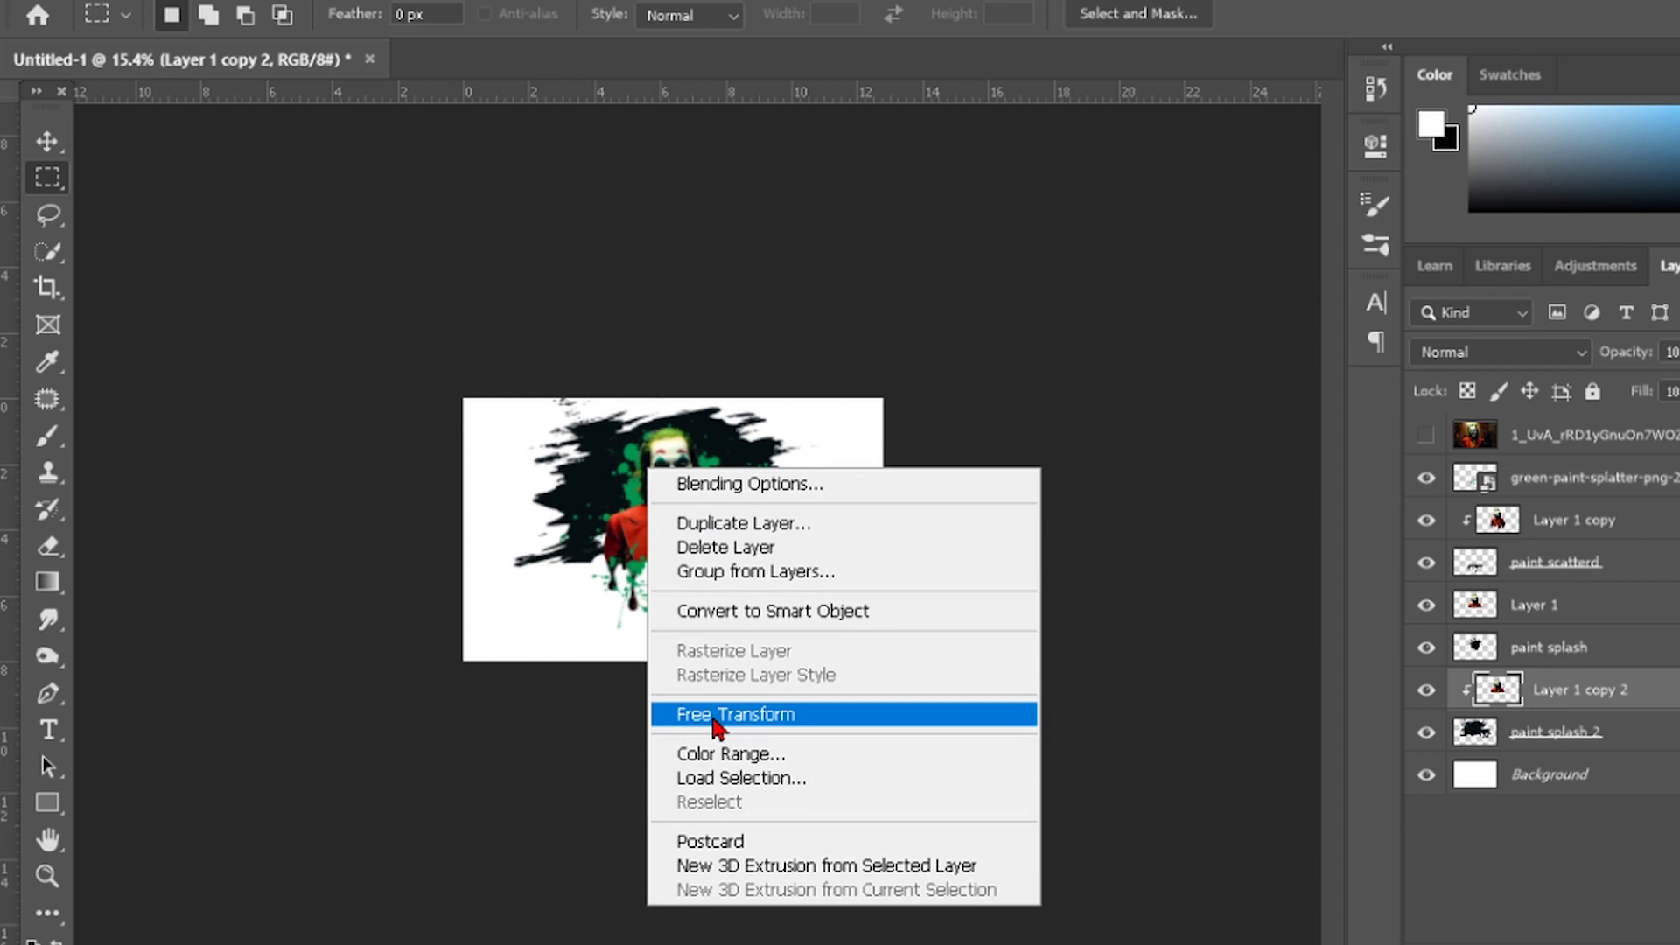
left_click(736, 714)
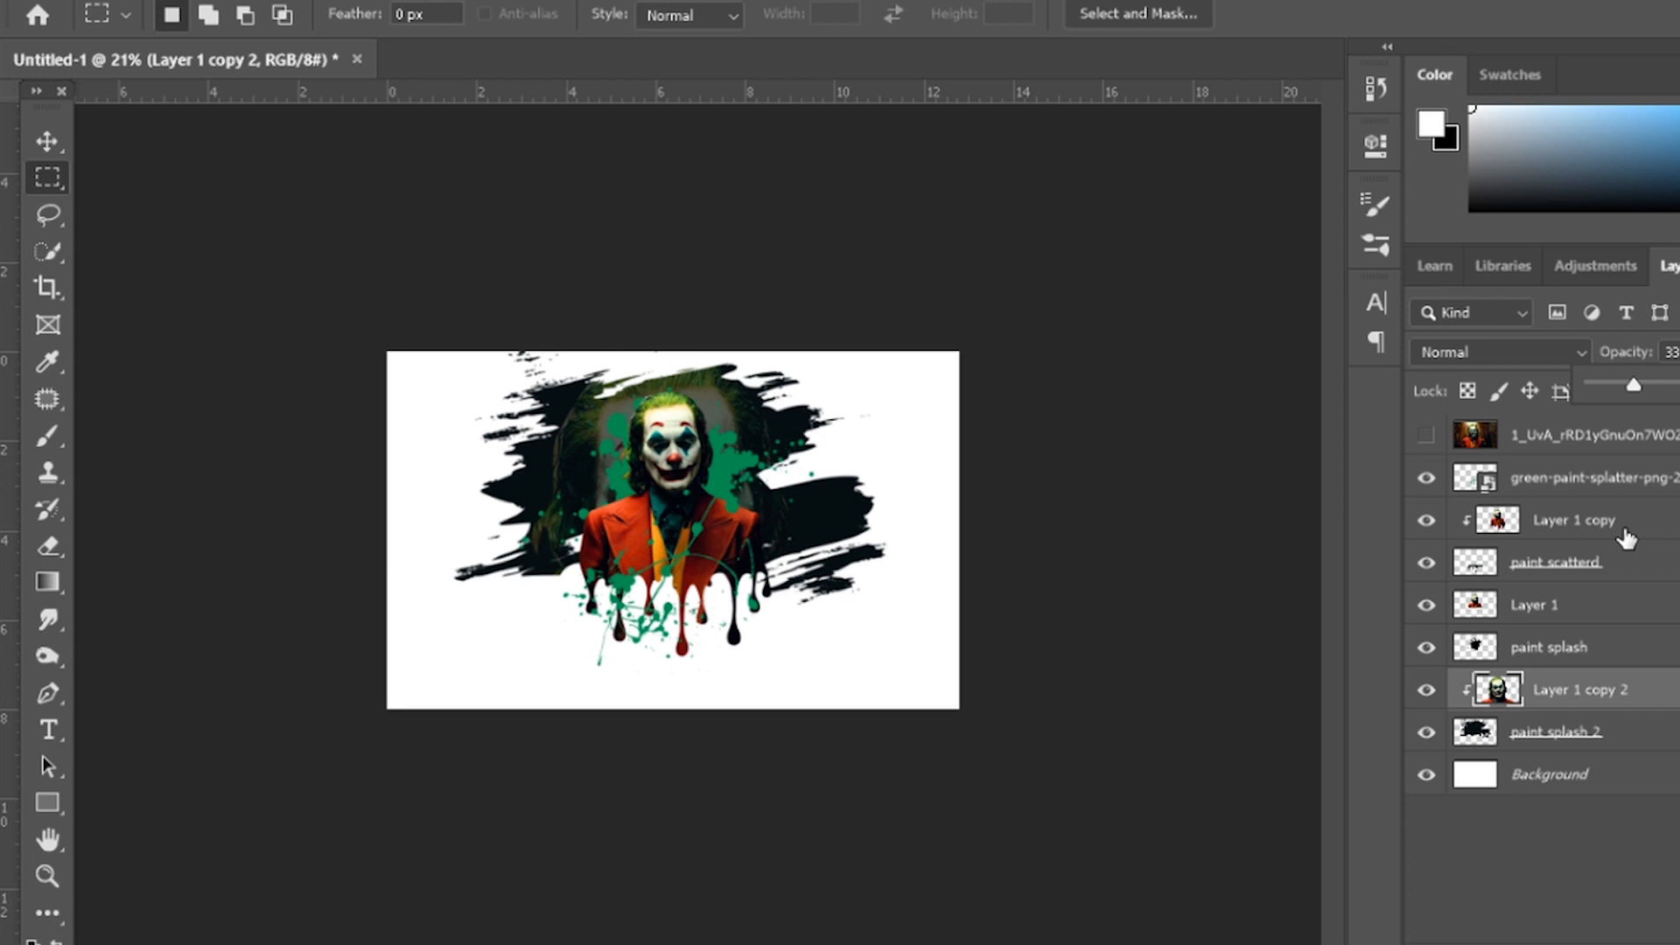
Commit the enlarged Layer 1 copy 2 and lower its opacity so the clown appears ghostly
left_click(1547, 774)
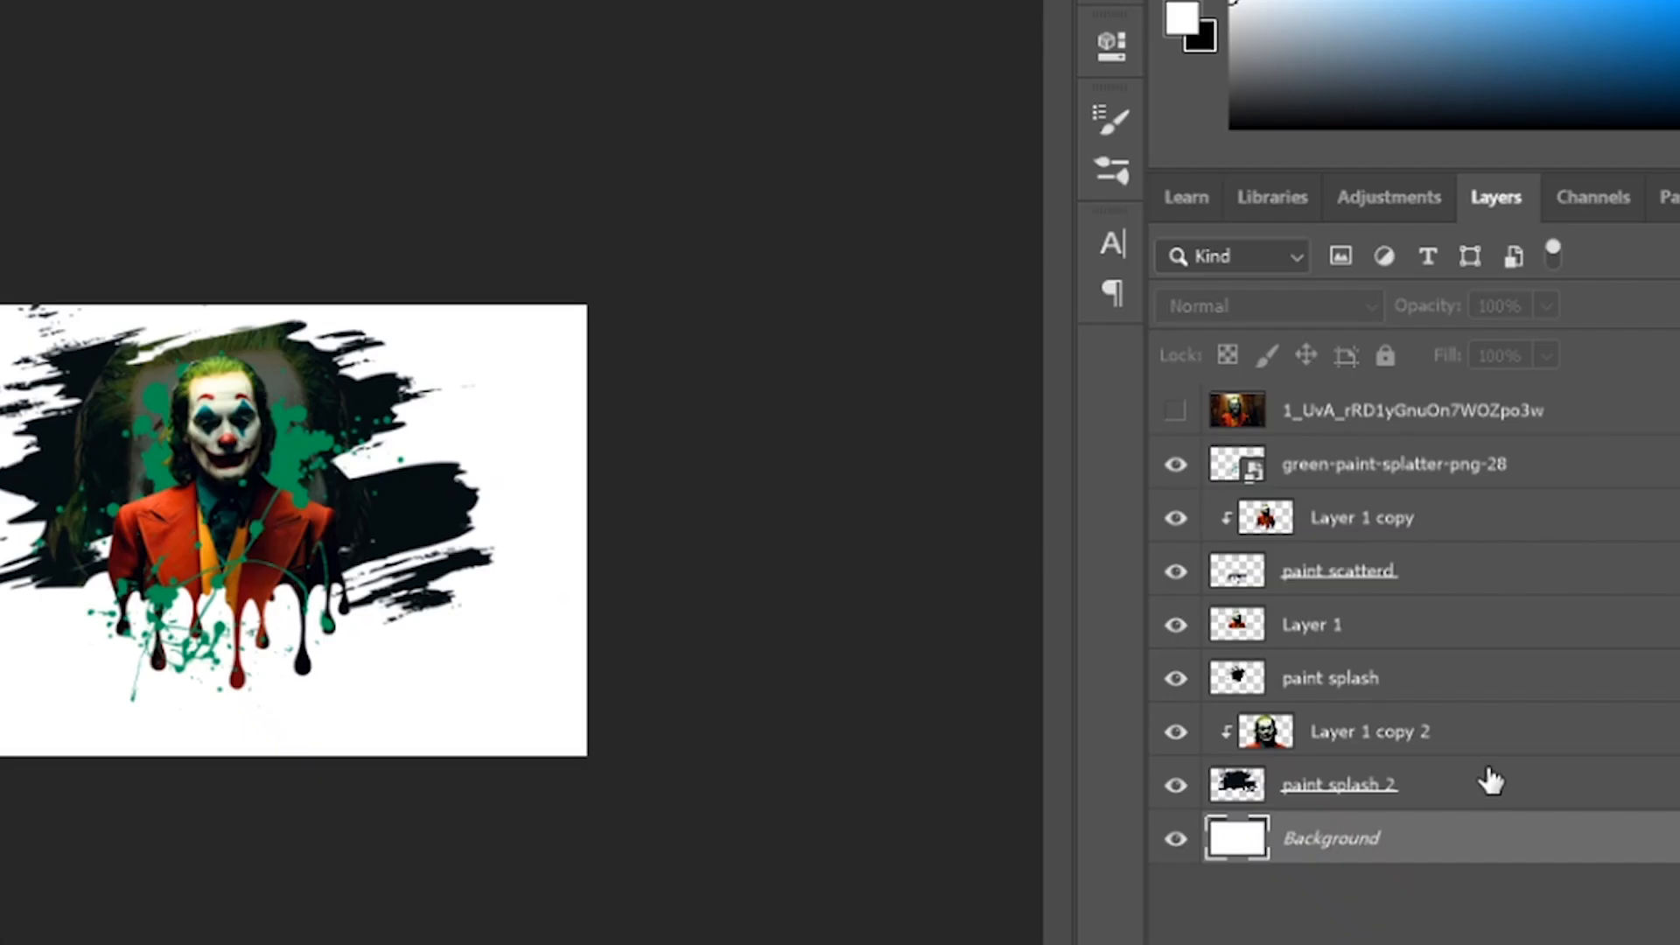
mouse_move(1528, 838)
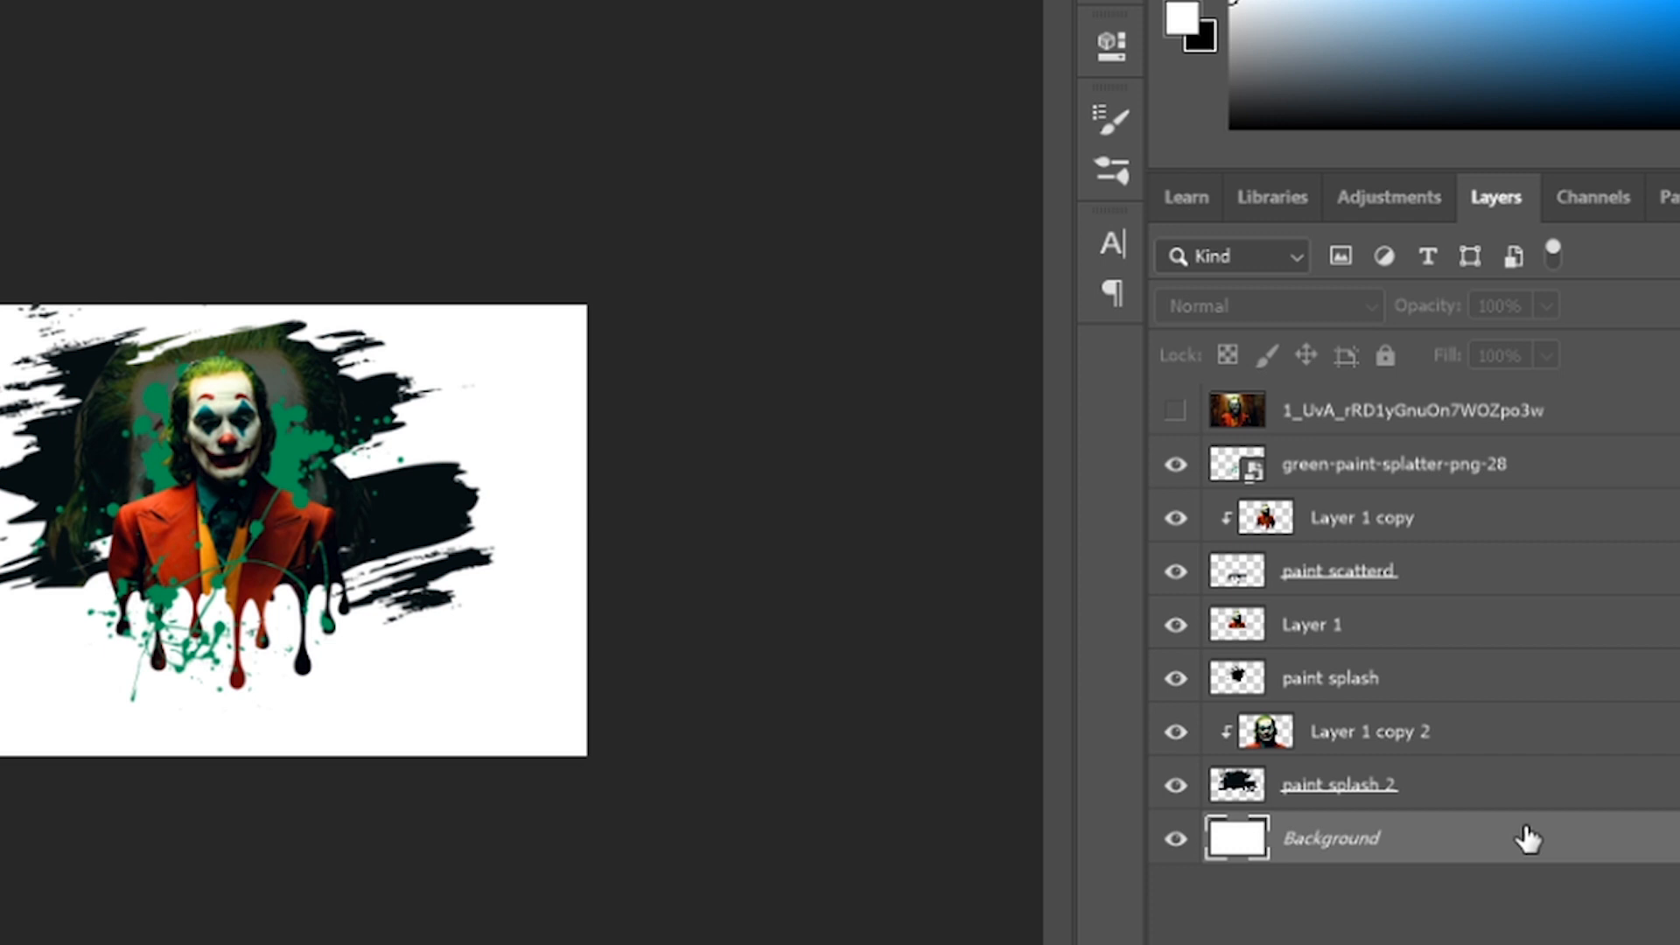
Open Layer Style for the Background layer and enable Gradient Overlay
double_click(1331, 836)
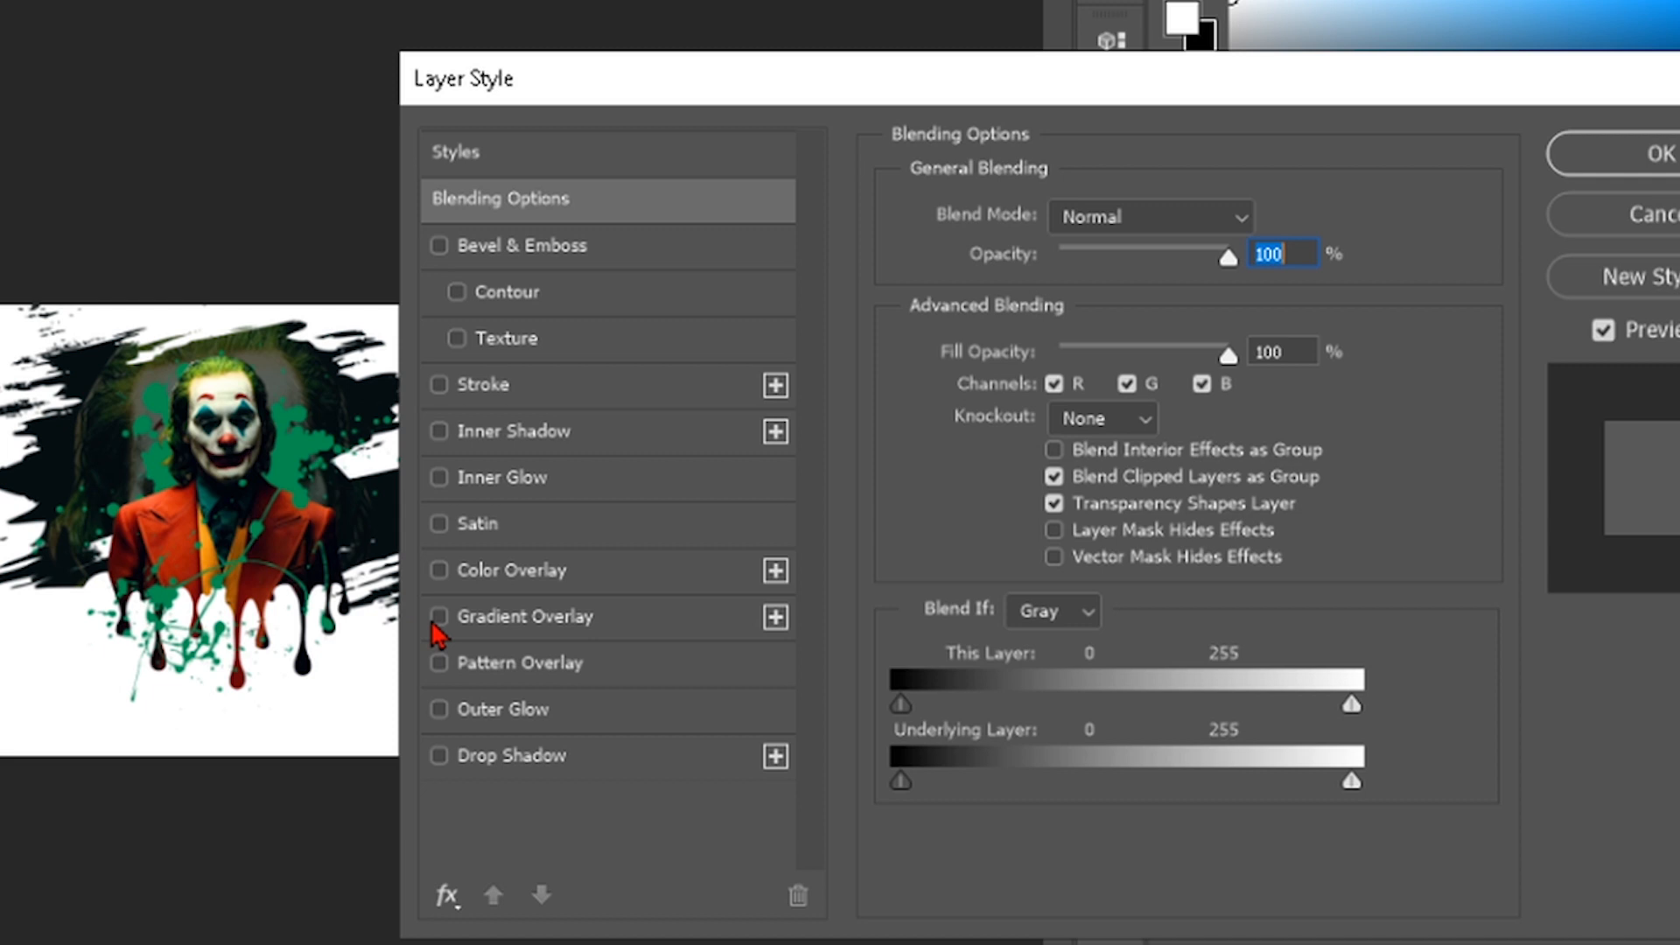
left_click(439, 616)
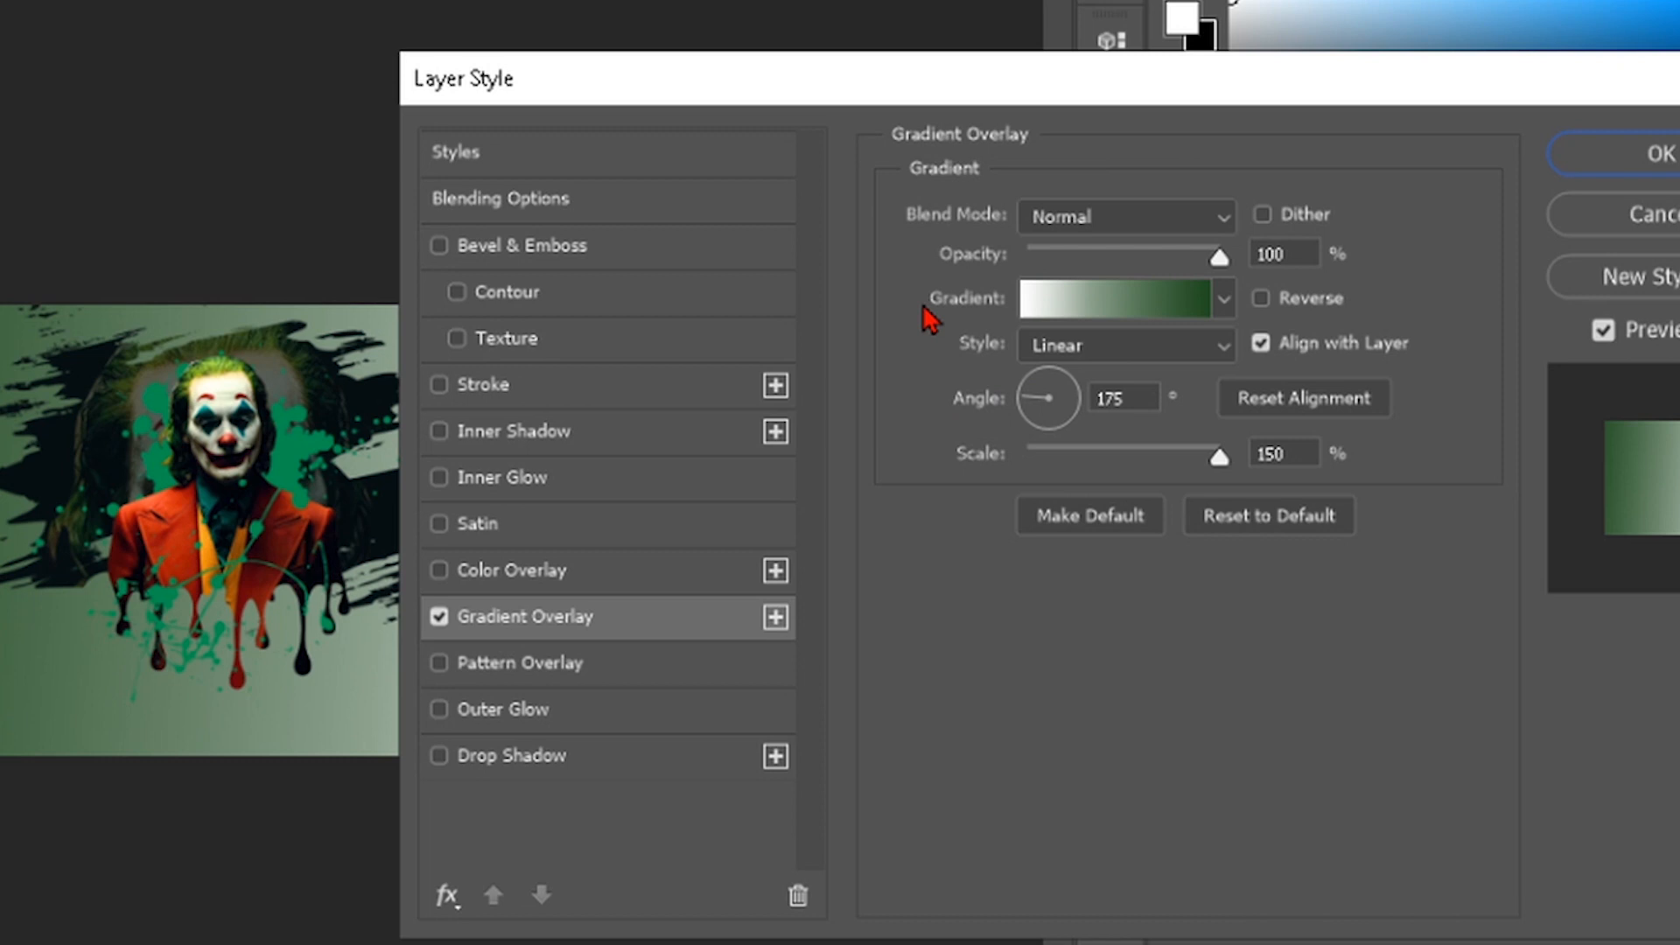
mouse_move(1055, 364)
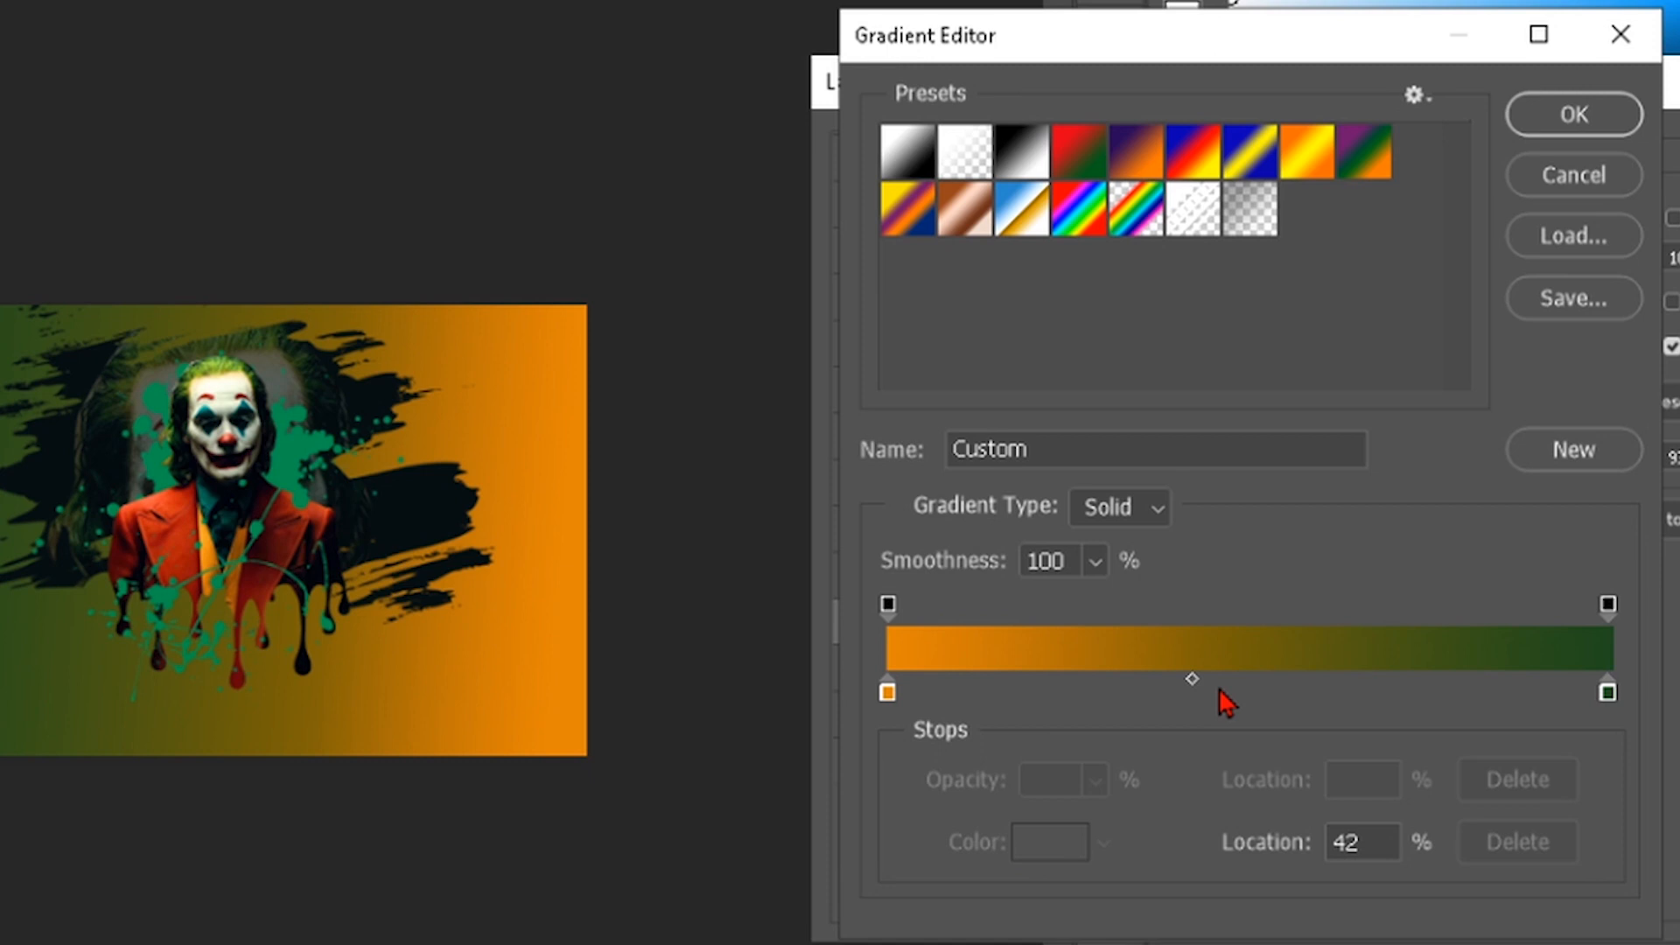
Add a dark green colour stop for a dark-green-to-orange gradient and accept it
left_click(1570, 114)
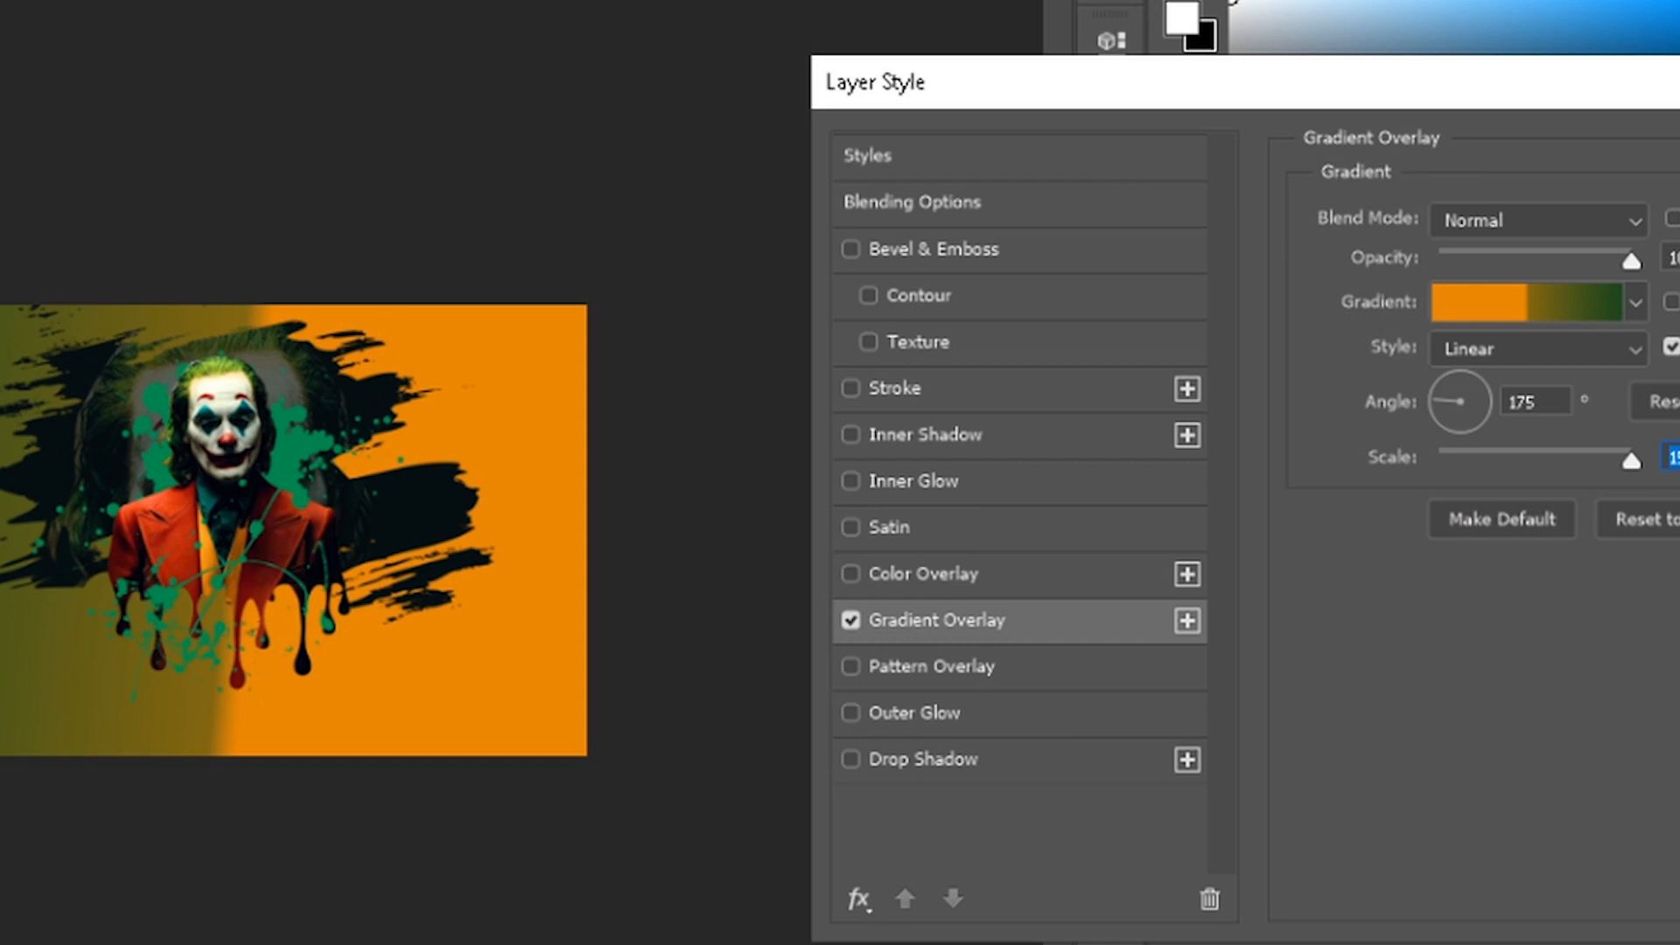
left_click(1536, 301)
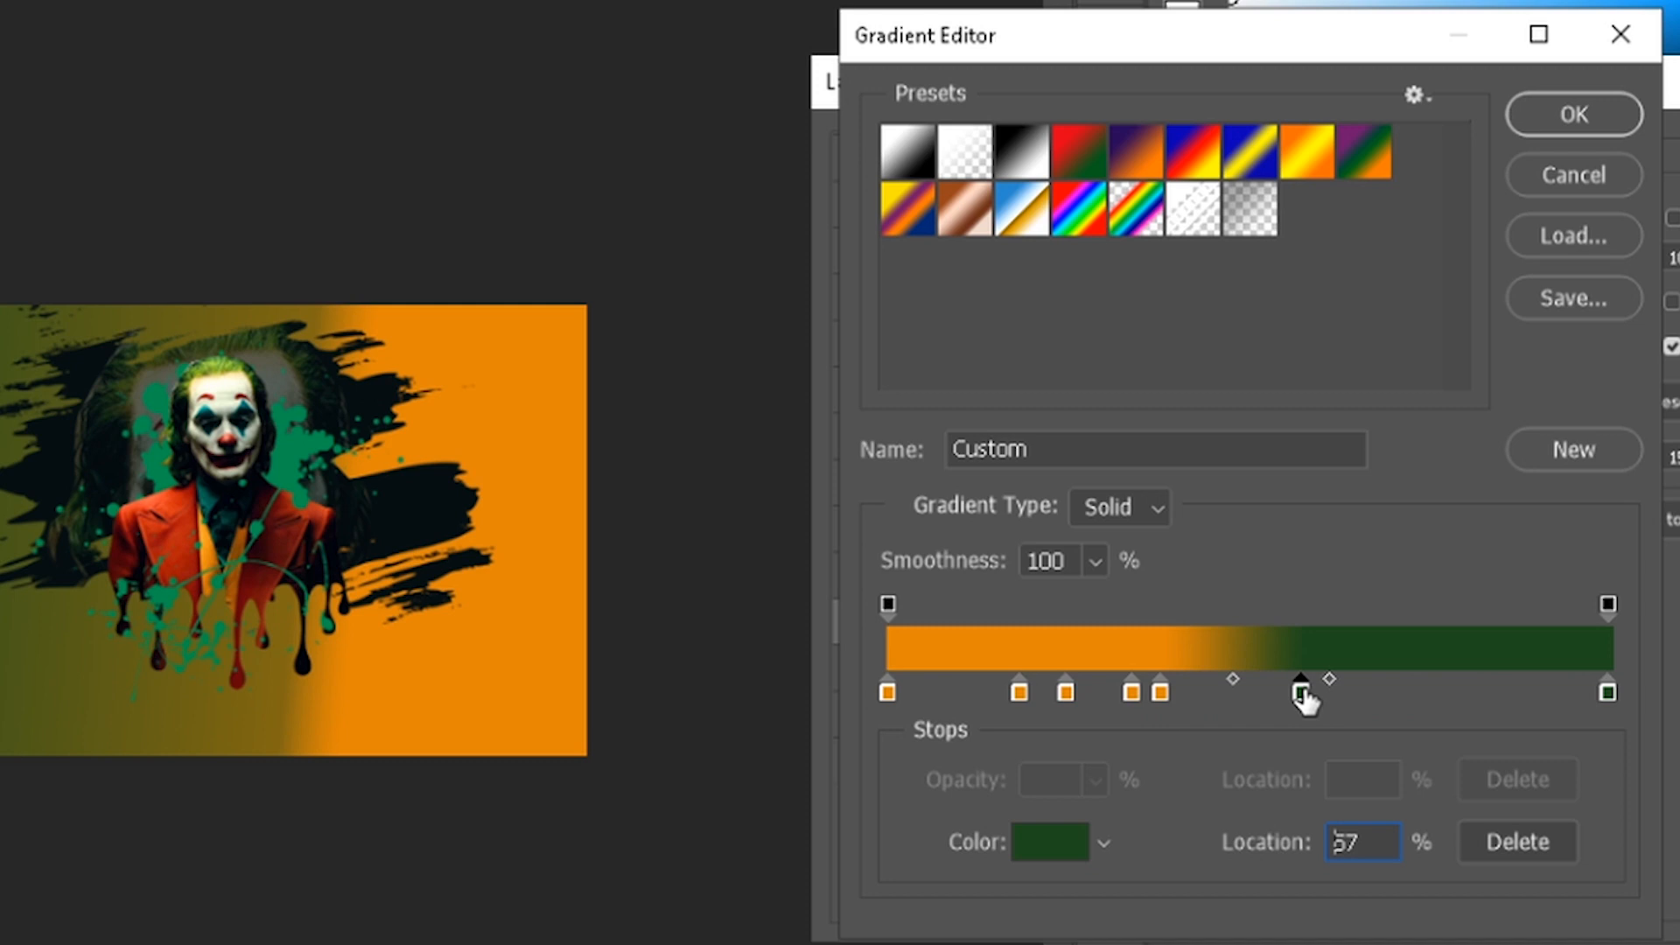
left_click(1305, 149)
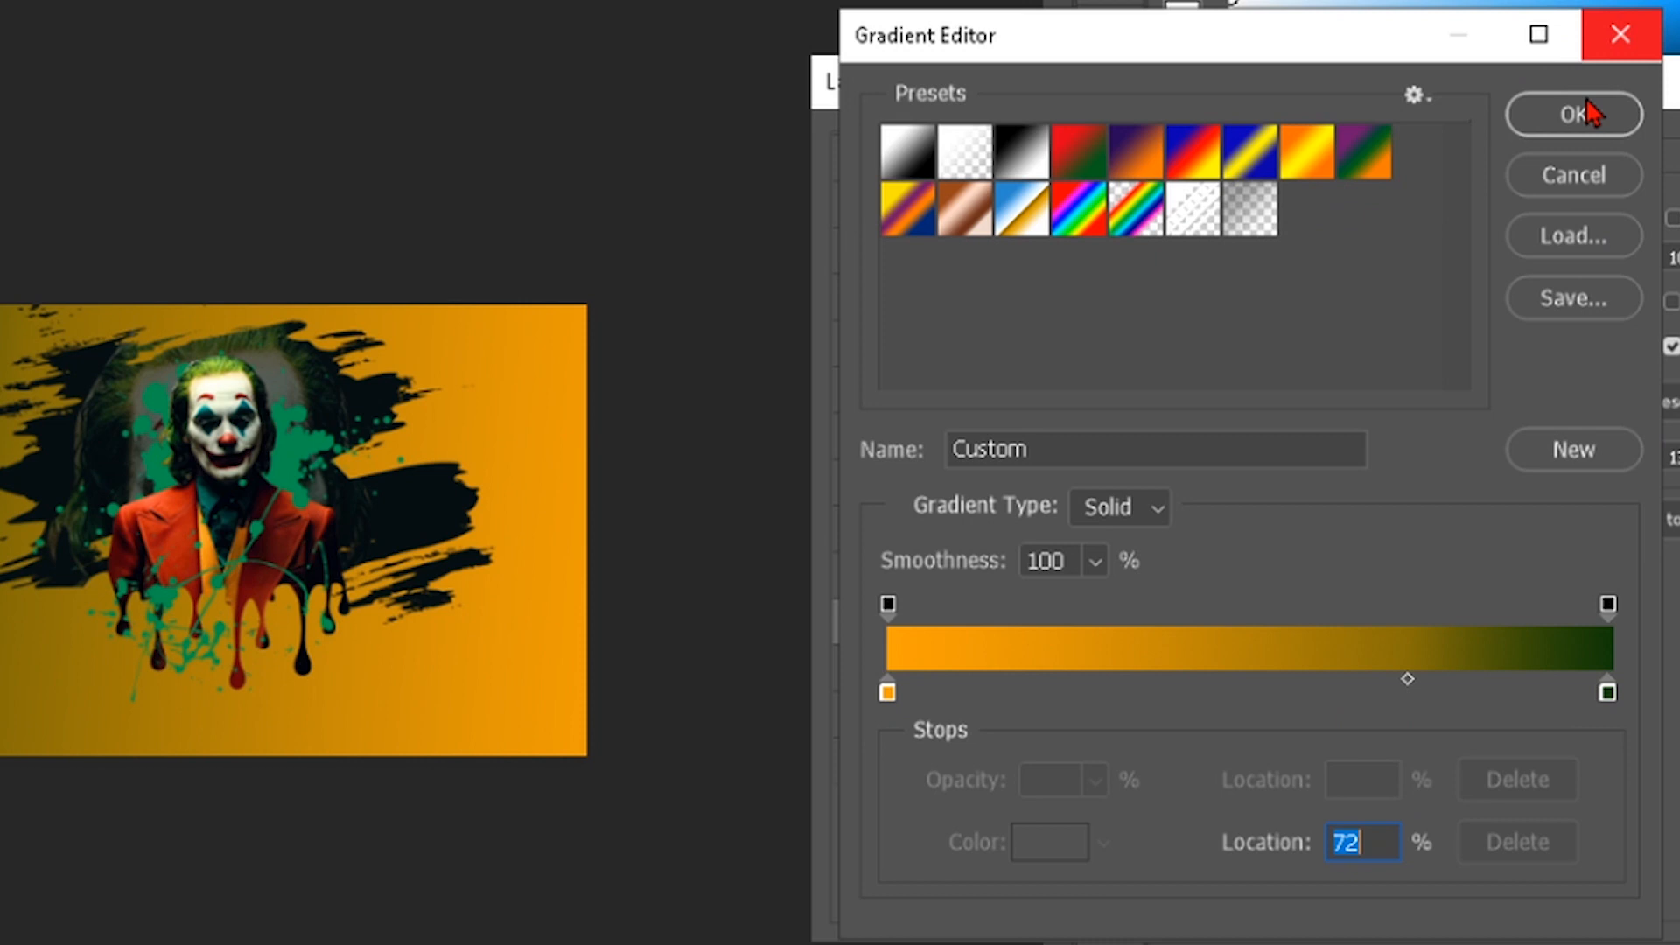
left_click(1571, 114)
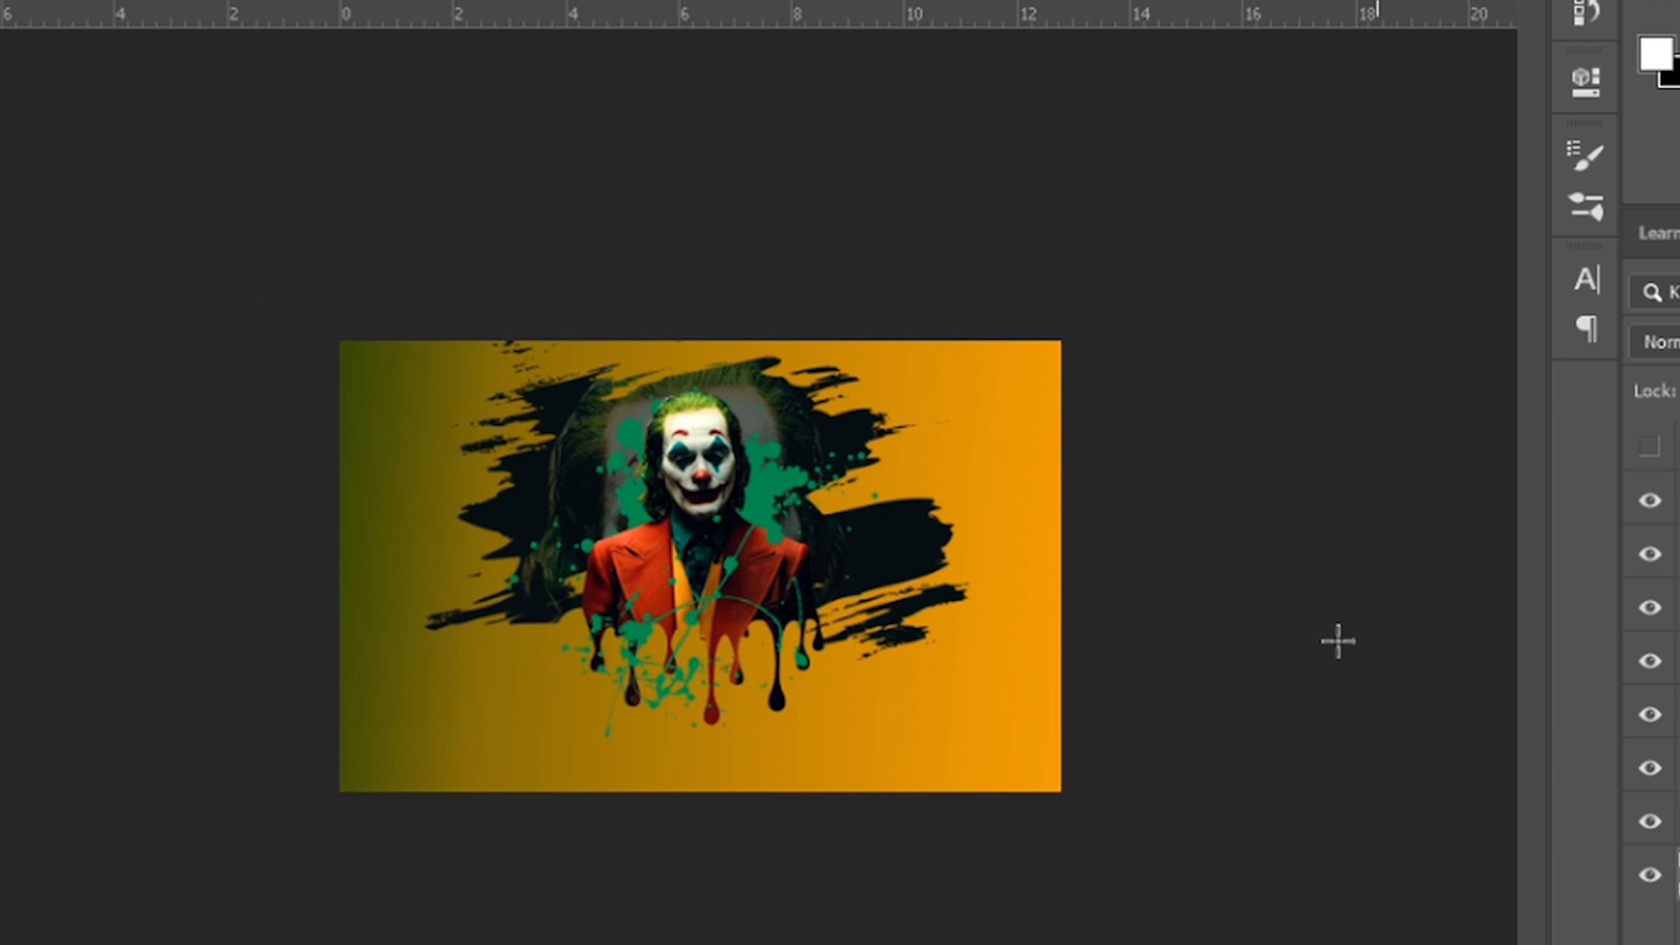
mouse_move(1545, 755)
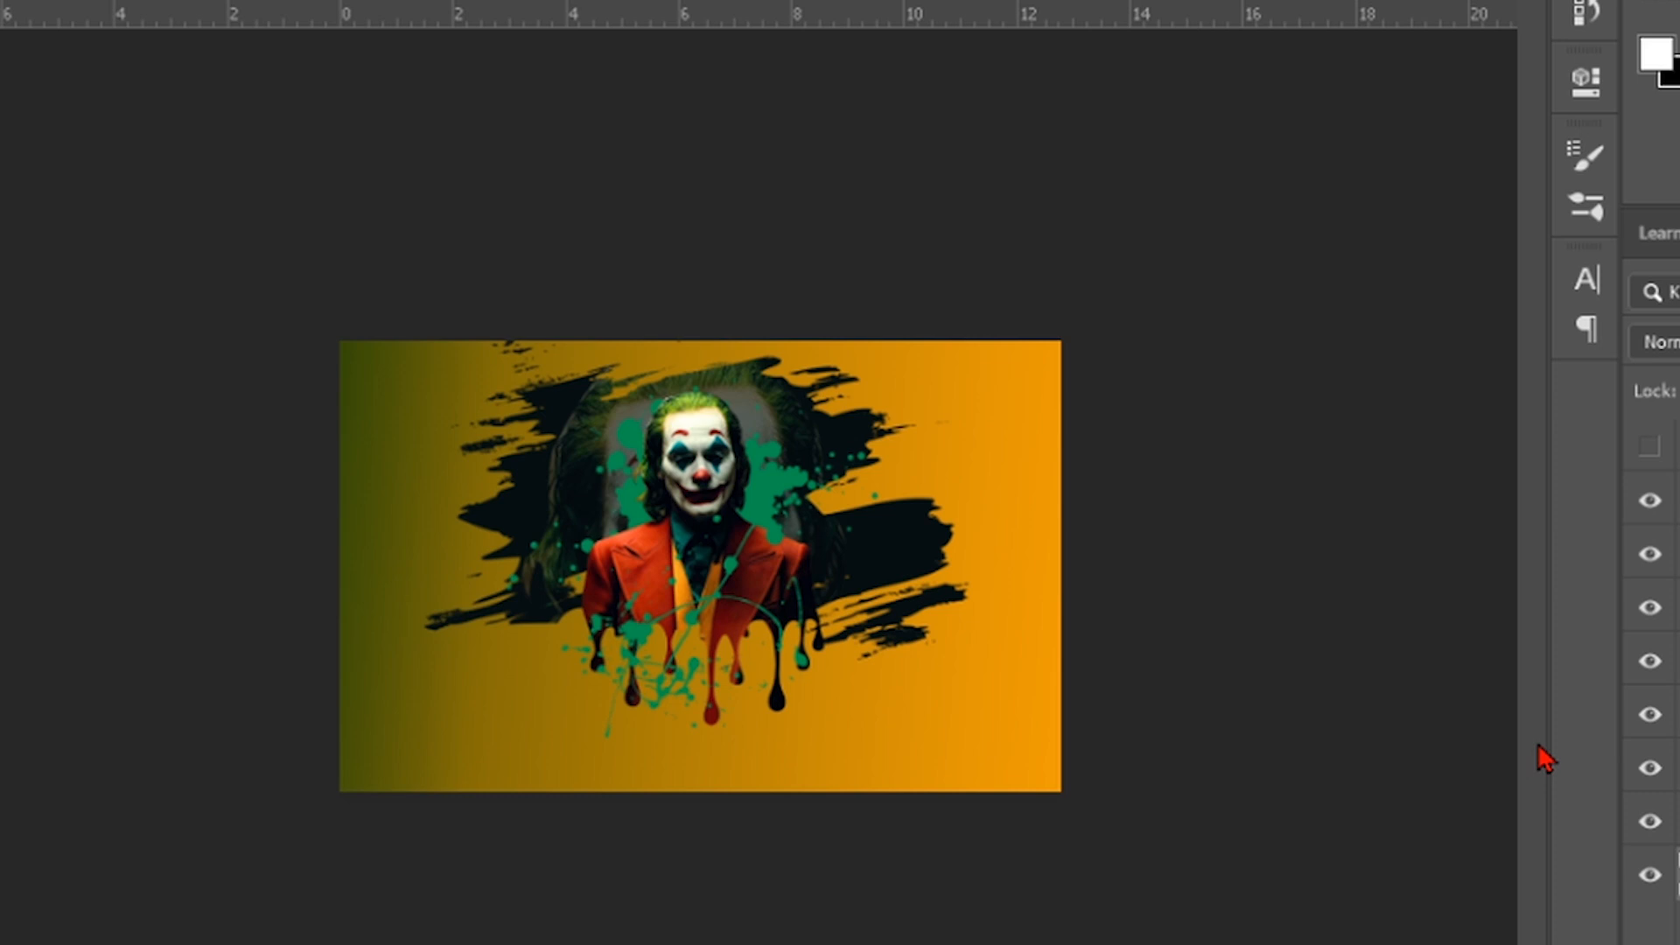
mouse_move(1309, 554)
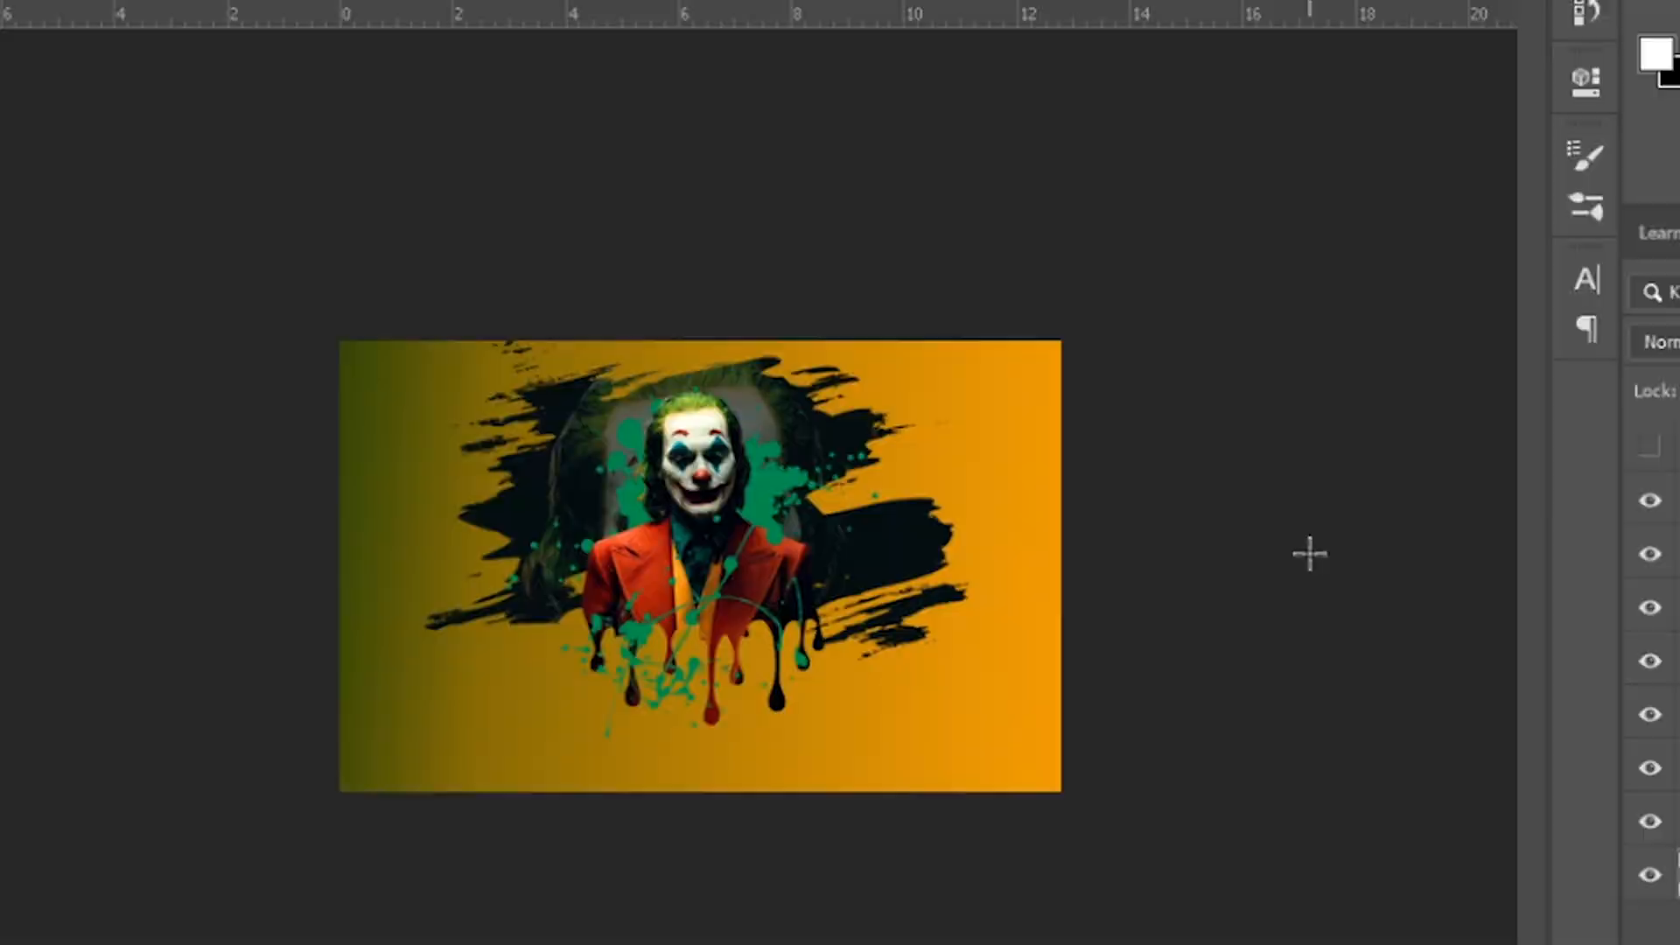